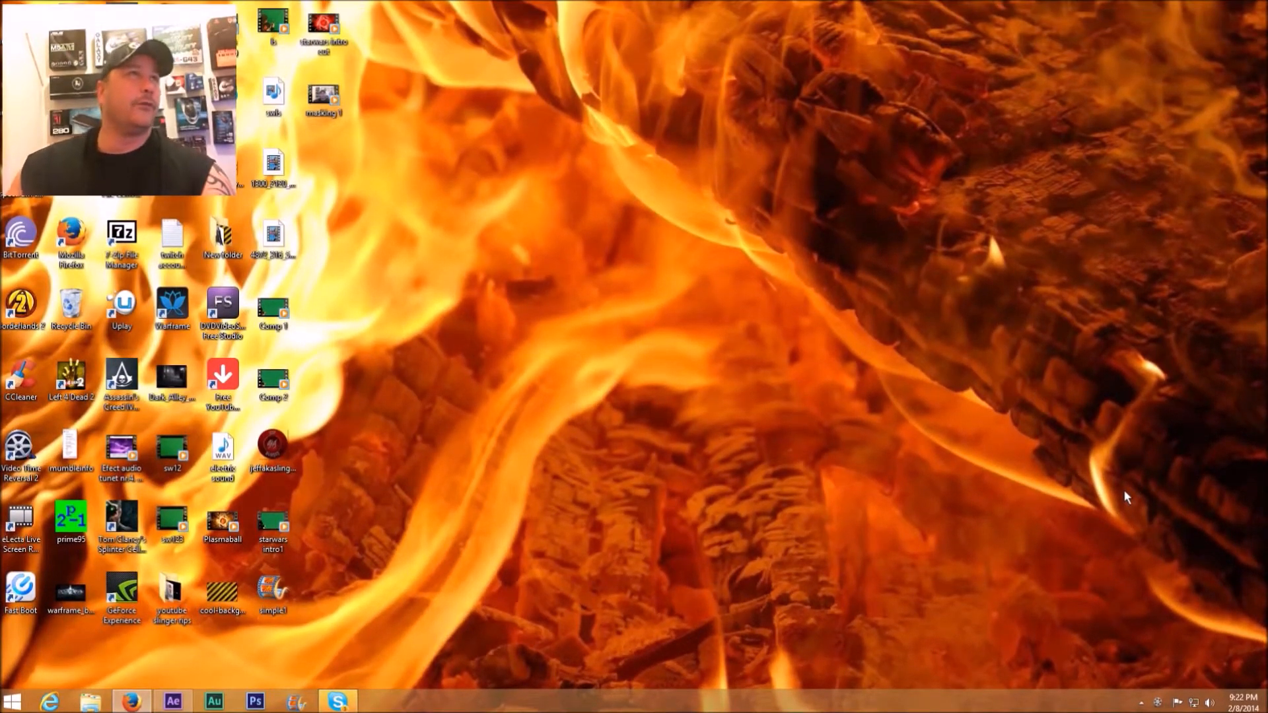
mouse_move(609, 576)
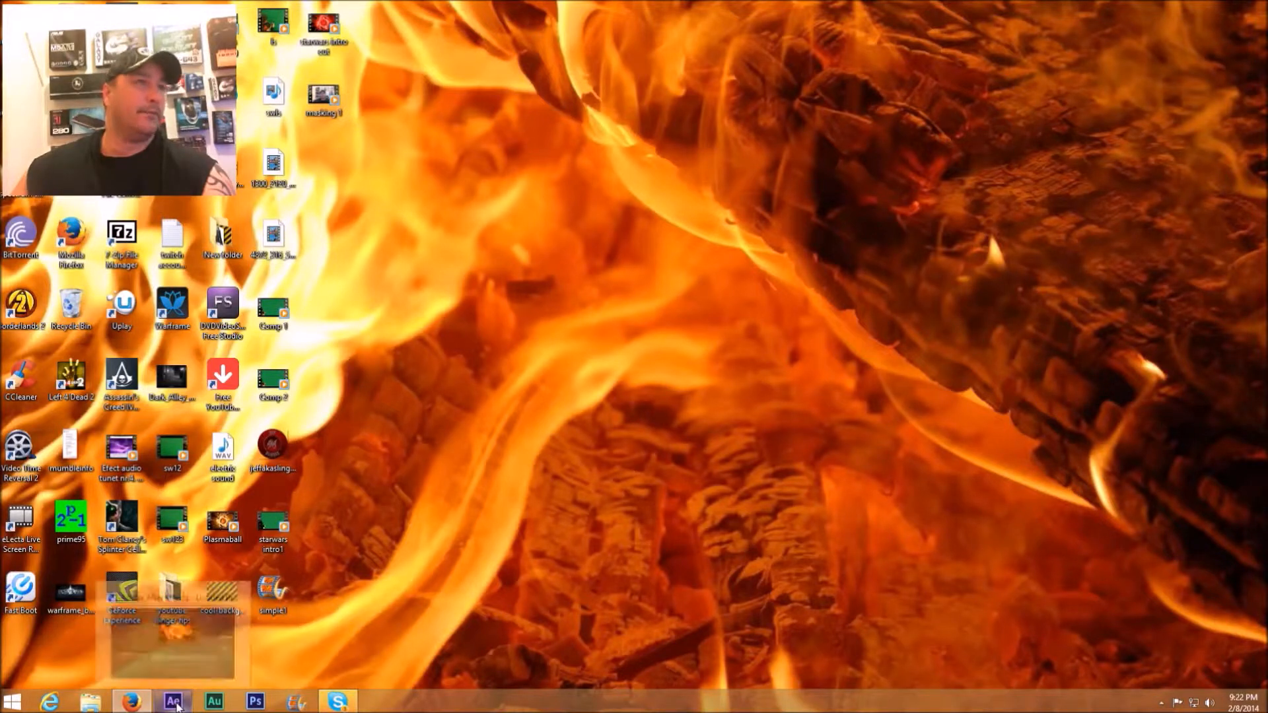
Bring After Effects forward, scrub to the clip's end, then return to about 0:00:14:24
left_click(172, 701)
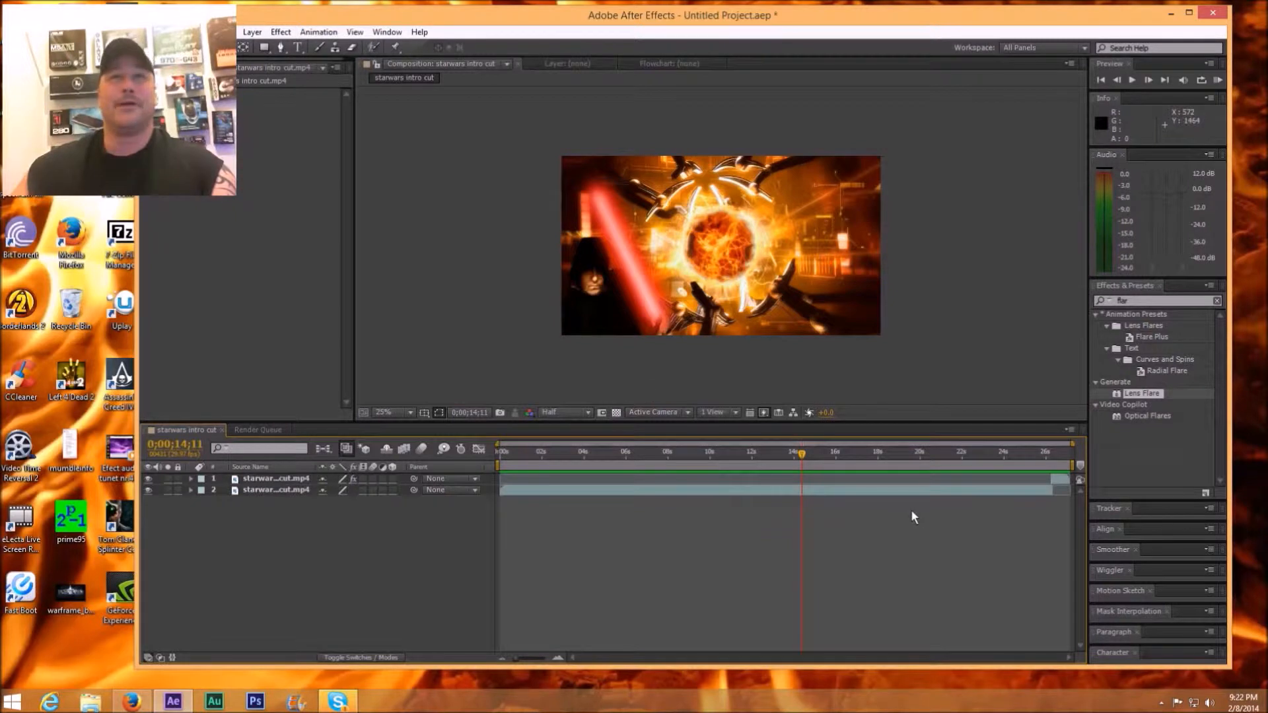
left_click_drag(800, 454, 815, 453)
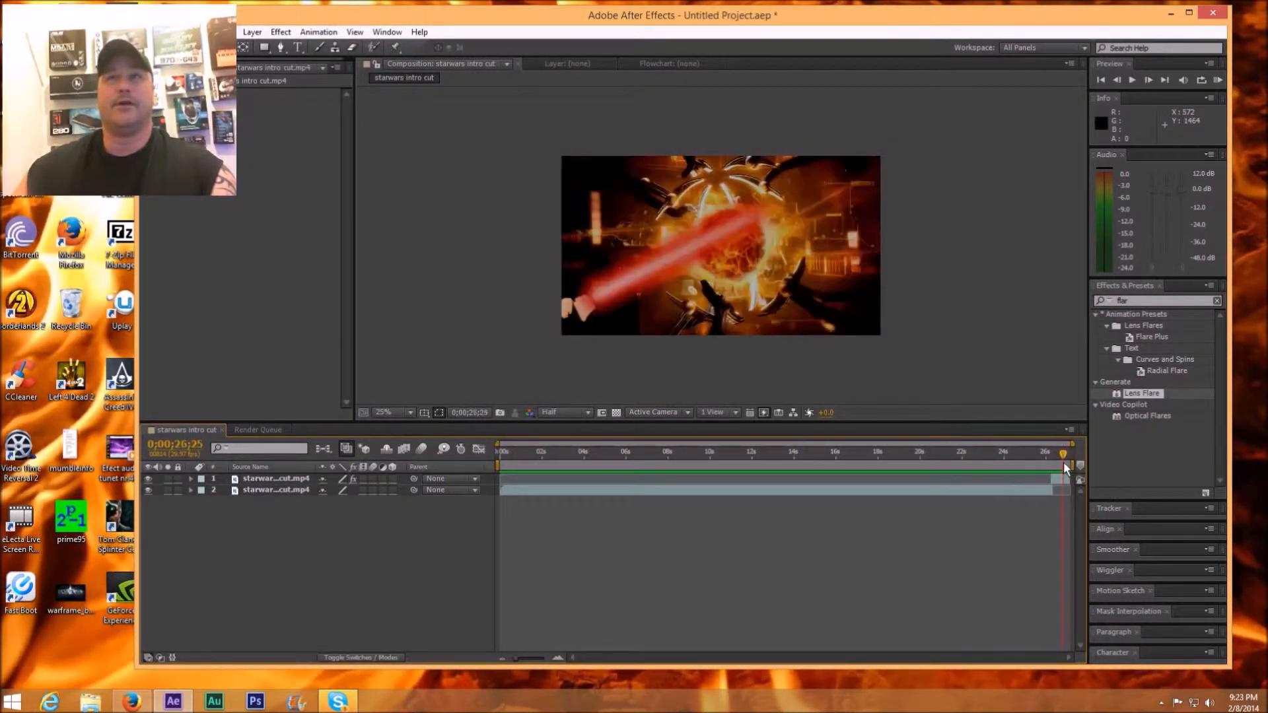
left_click_drag(1065, 451, 1056, 450)
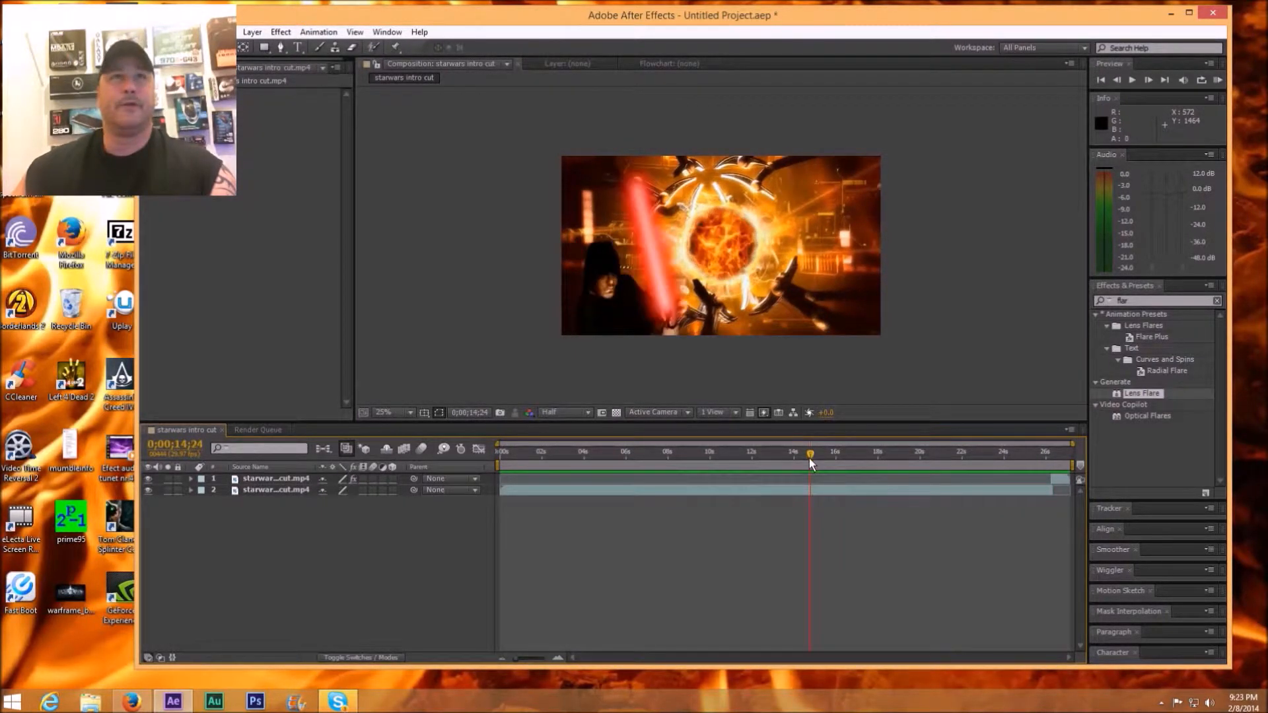
mouse_move(863, 374)
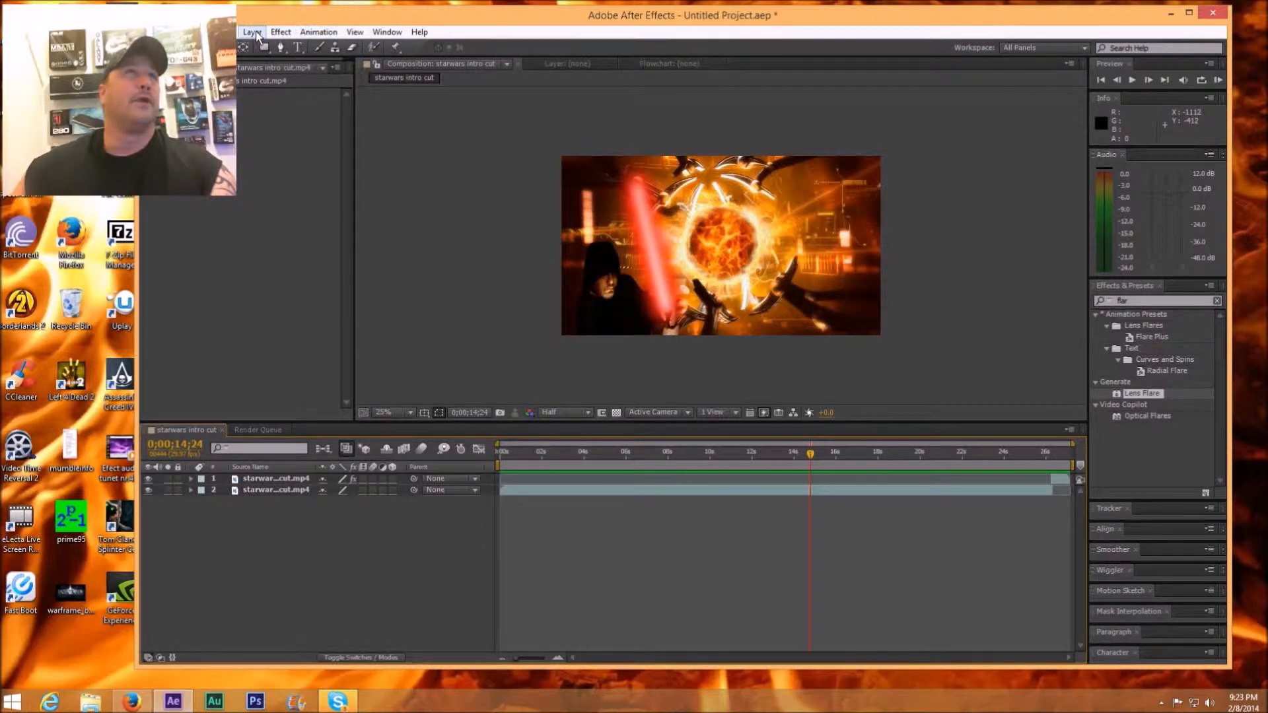
Add a new adjustment layer from the Layer menu above both video clips
left_click(252, 32)
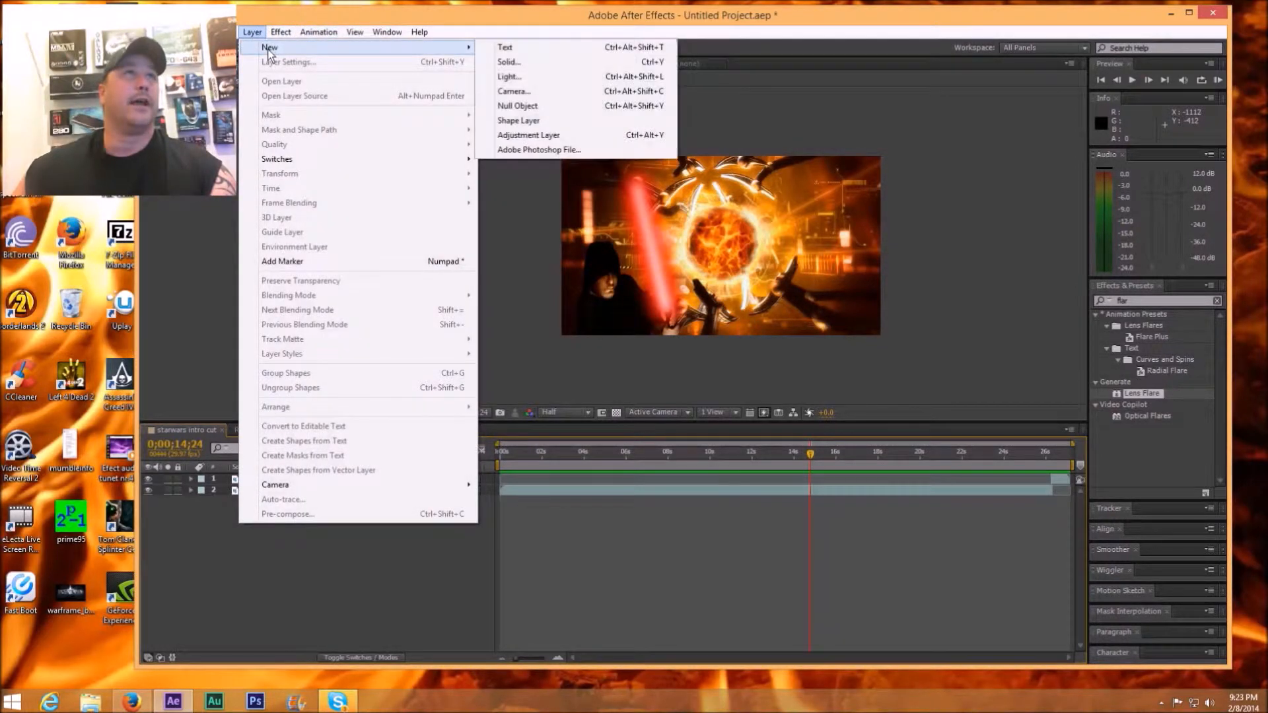
mouse_move(527, 135)
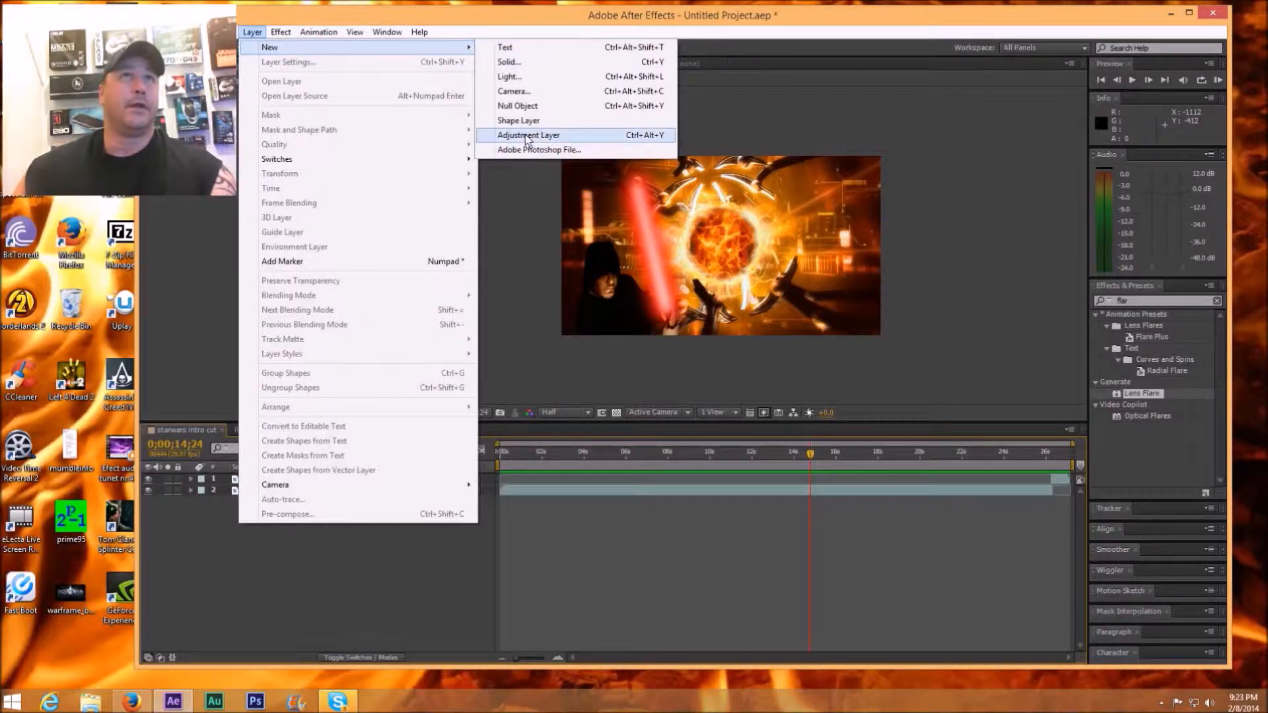
left_click(528, 135)
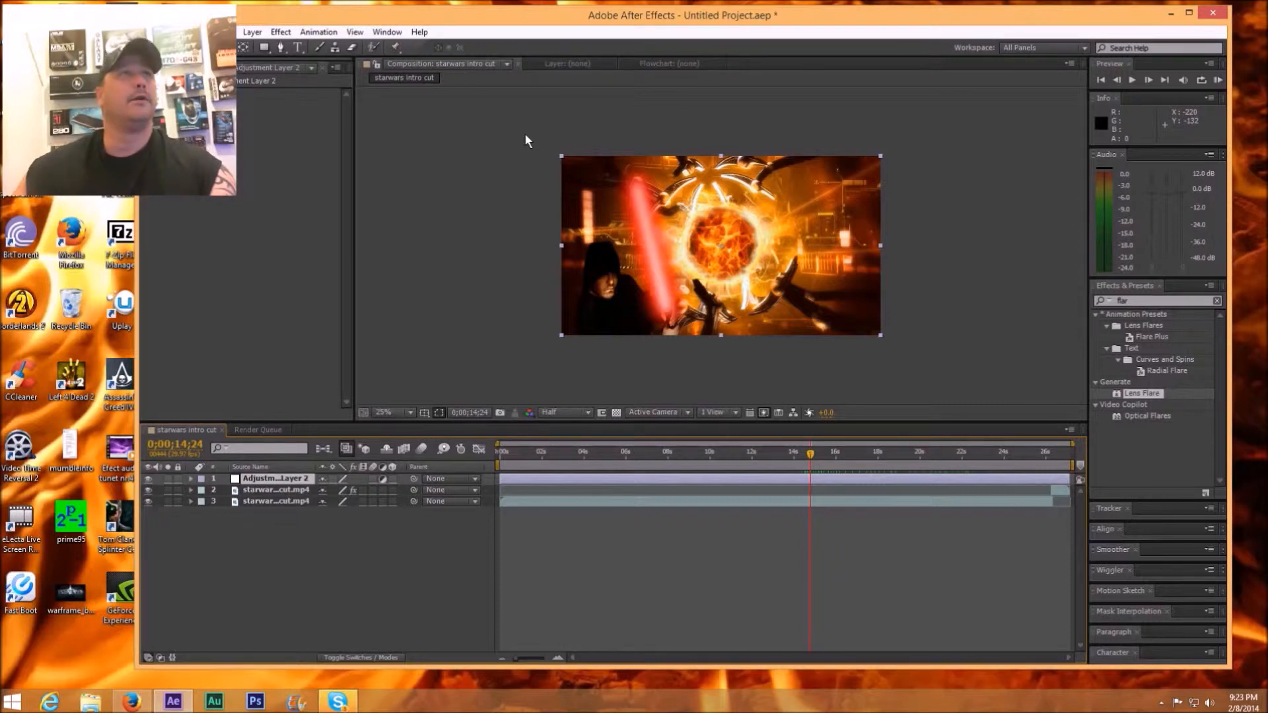
mouse_move(554, 164)
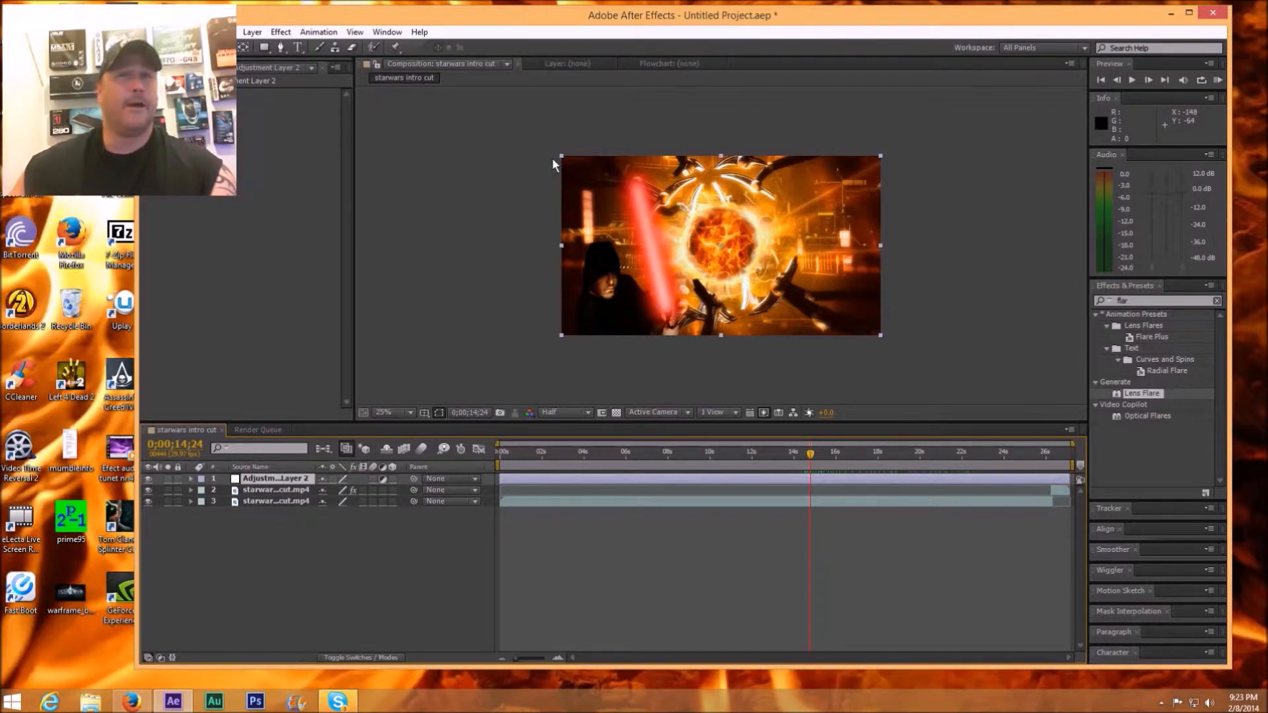
mouse_move(682, 476)
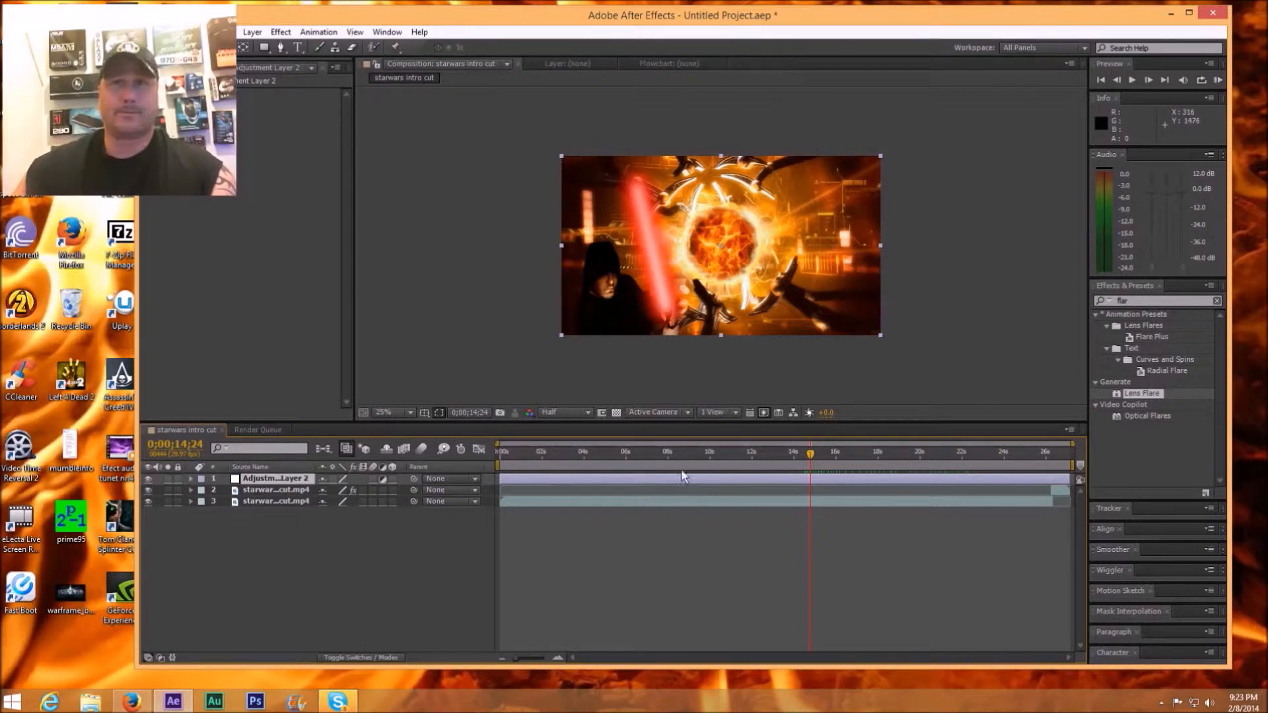
mouse_move(572, 480)
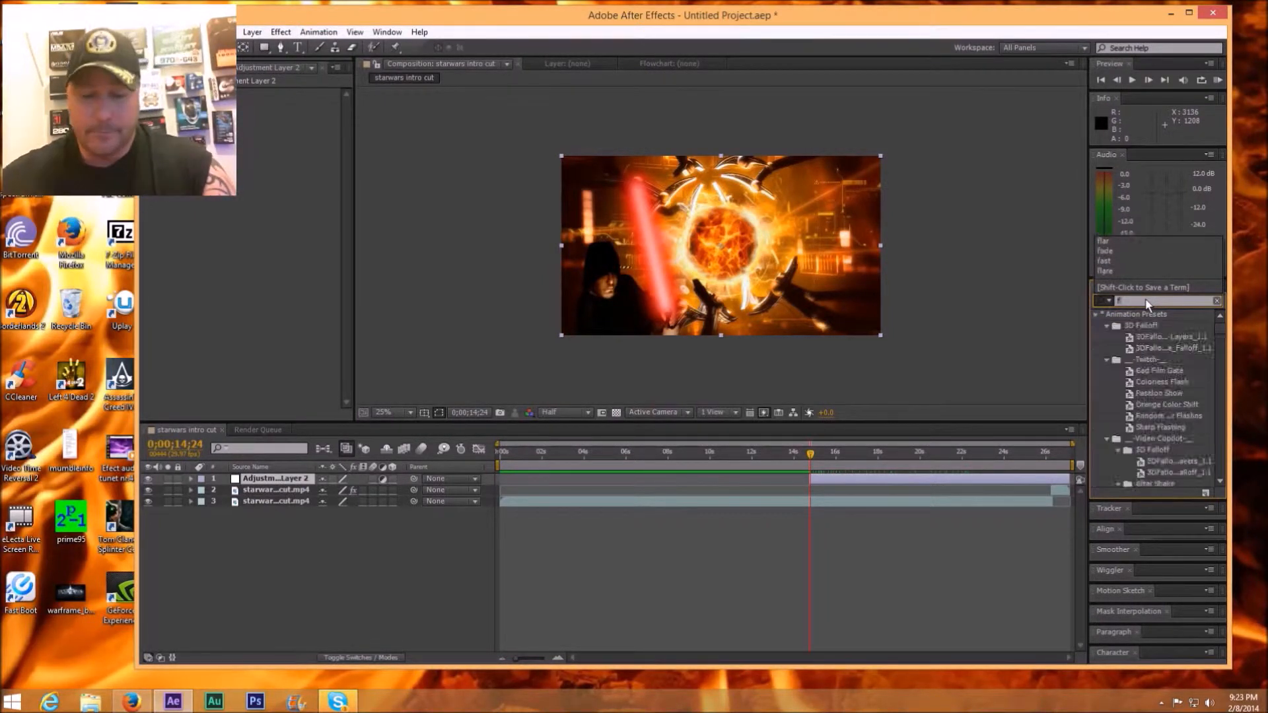
Search Effects & Presets for 'flare' to find Generate > Lens Flare
type("flare")
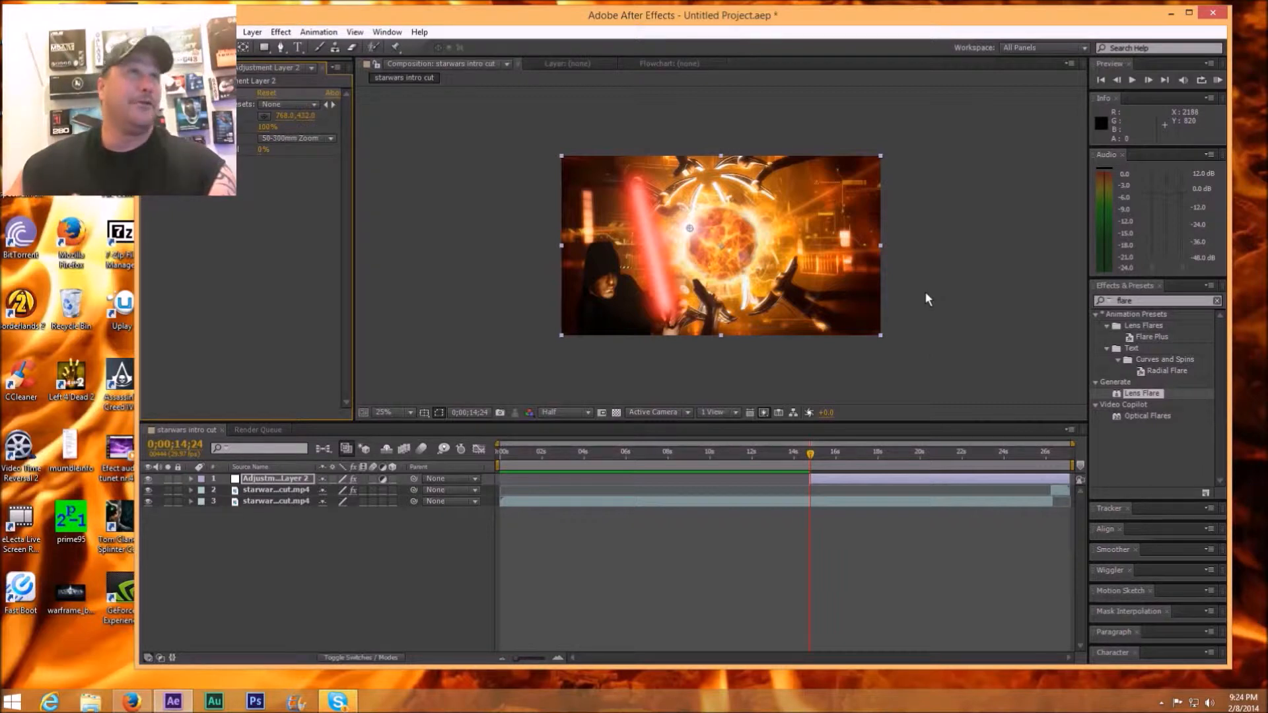
mouse_move(1083, 308)
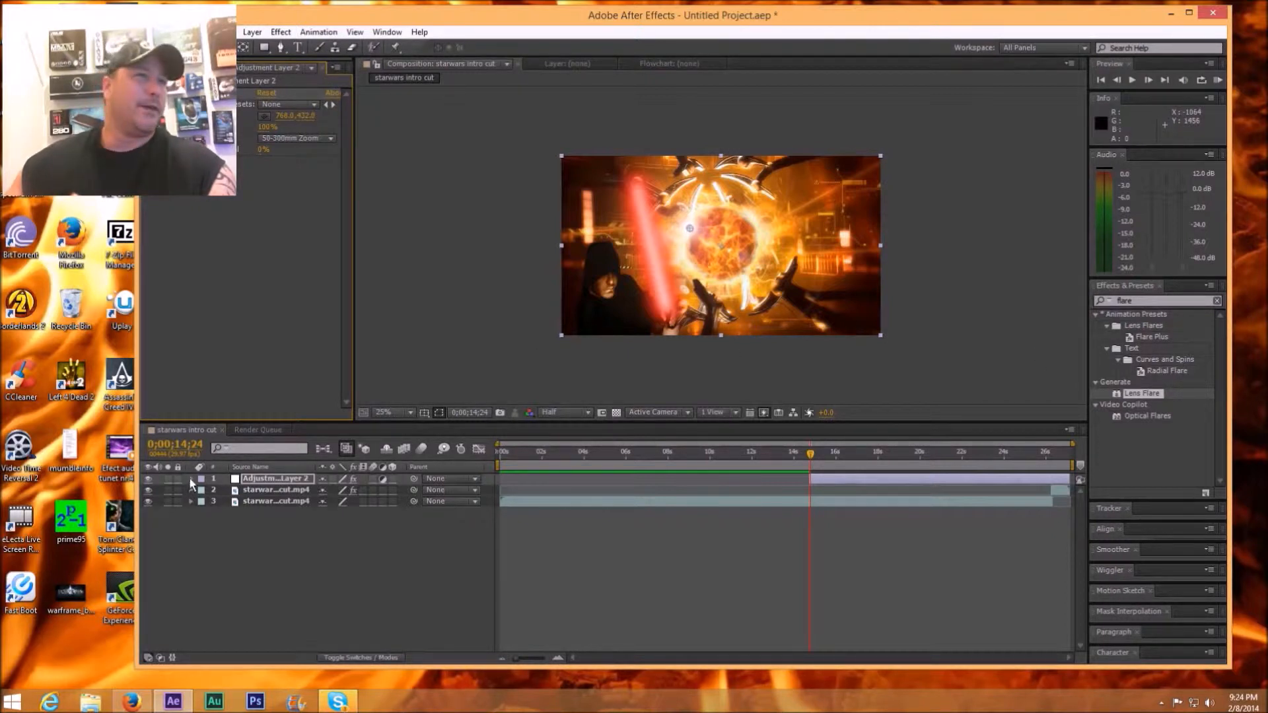
Expand the adjustment layer to reveal its Effects and Transform properties
left_click(191, 479)
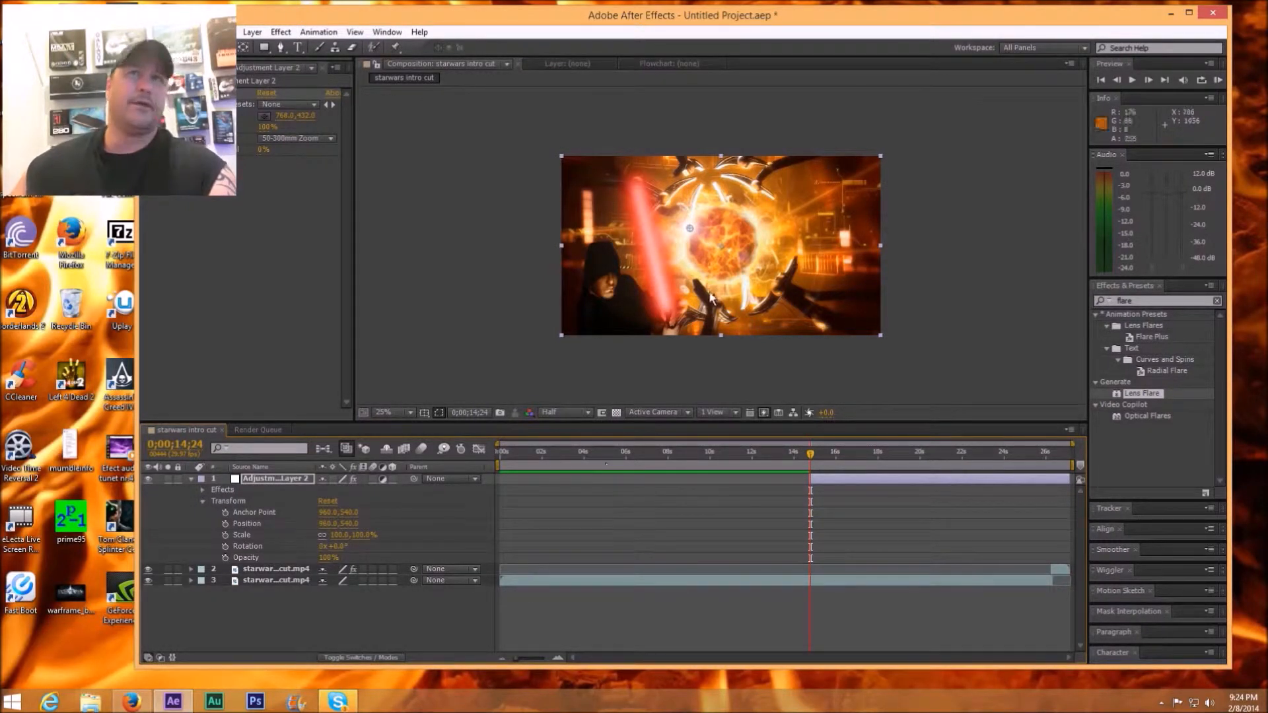
mouse_move(680, 238)
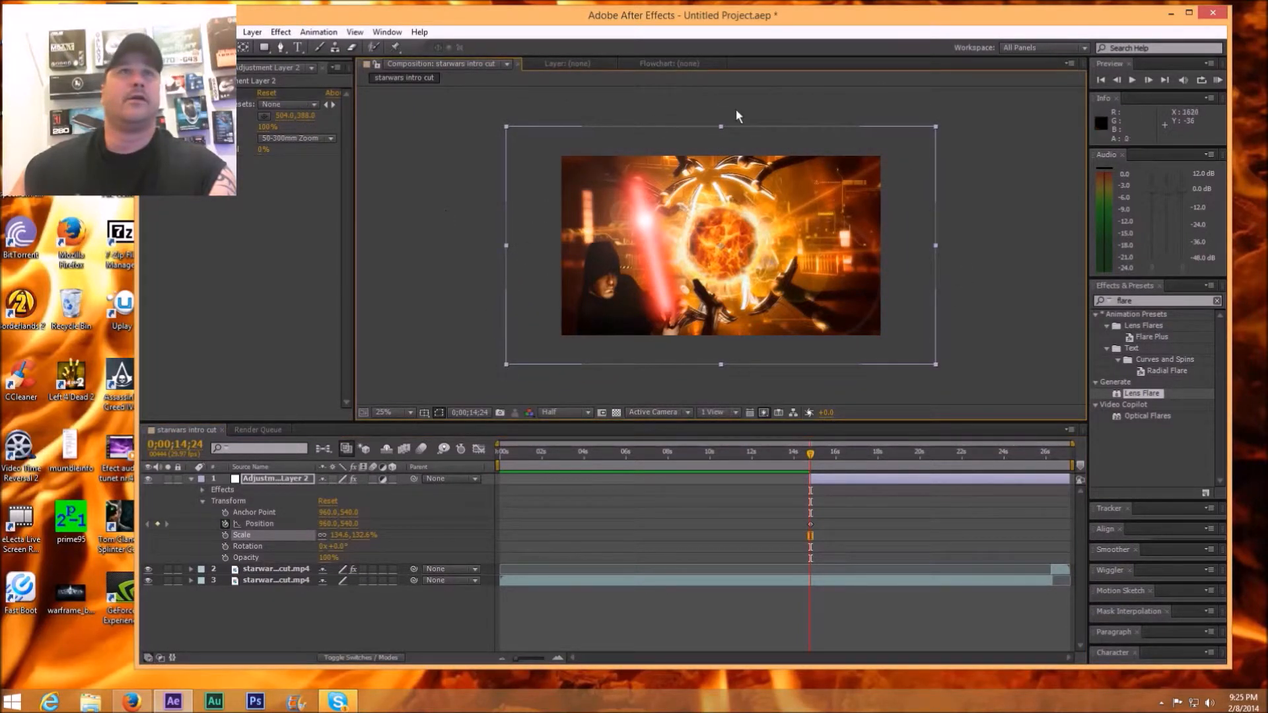
mouse_move(767, 287)
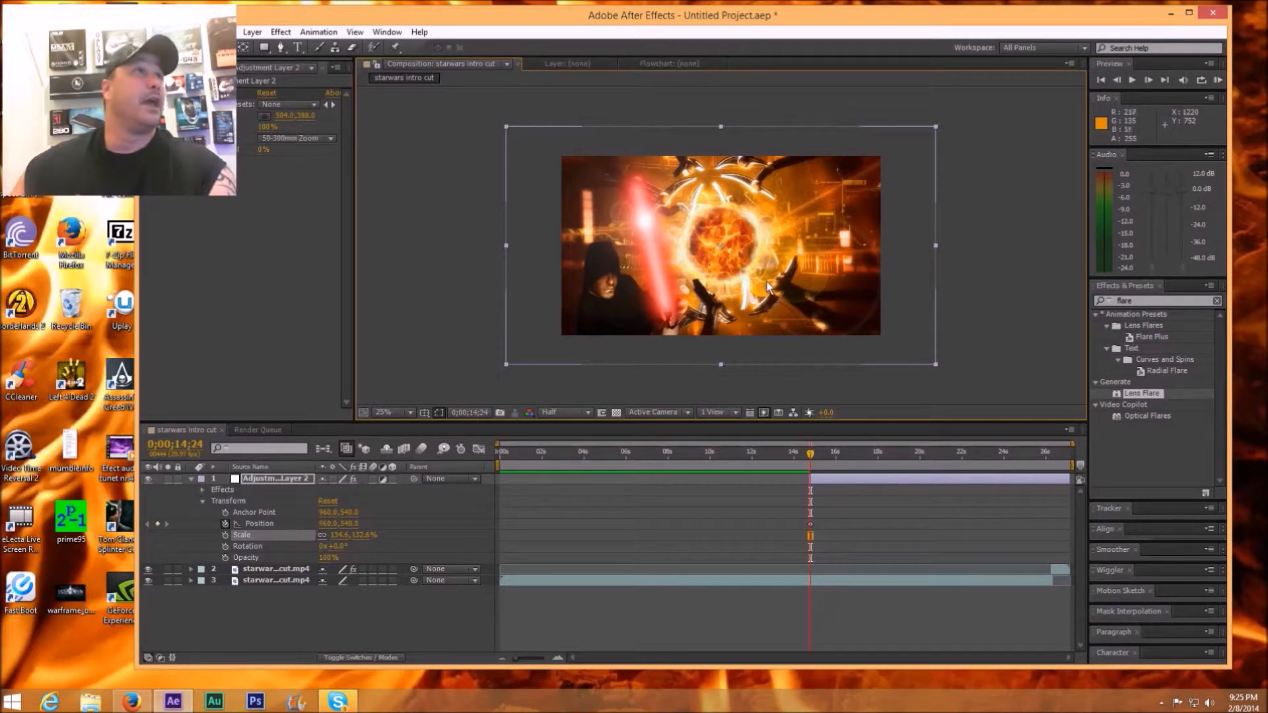
mouse_move(955, 288)
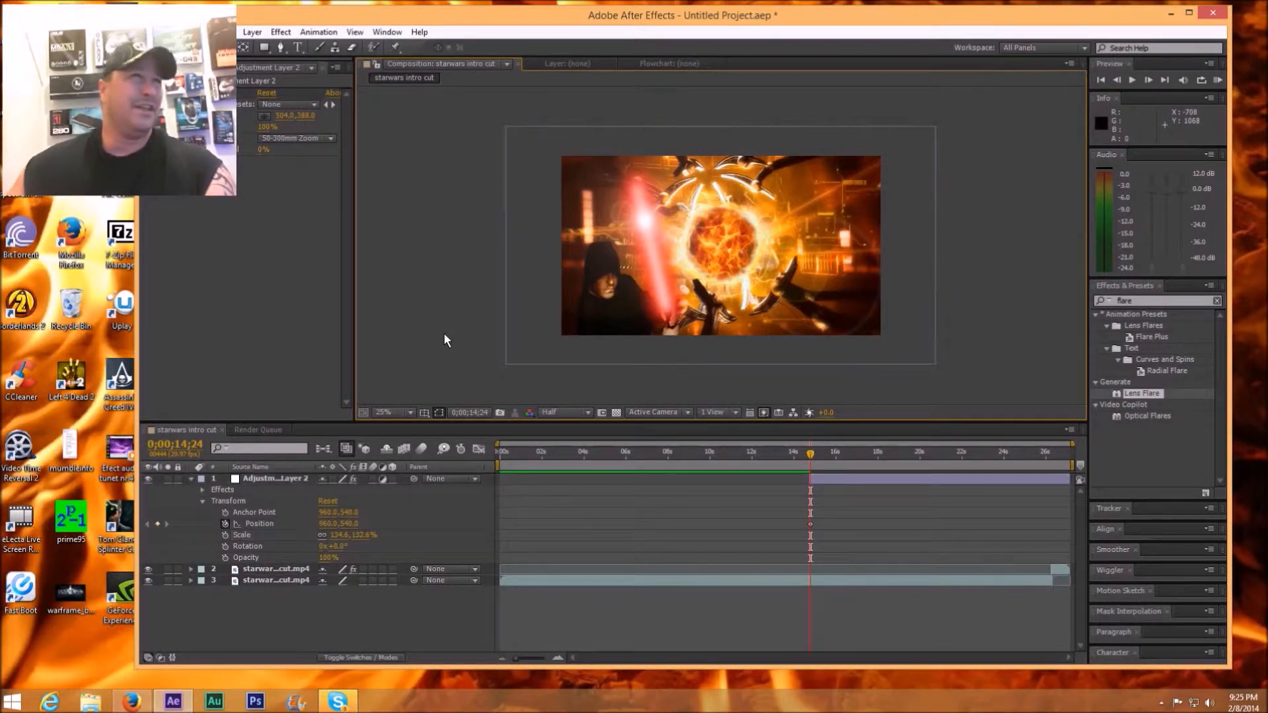
mouse_move(642, 233)
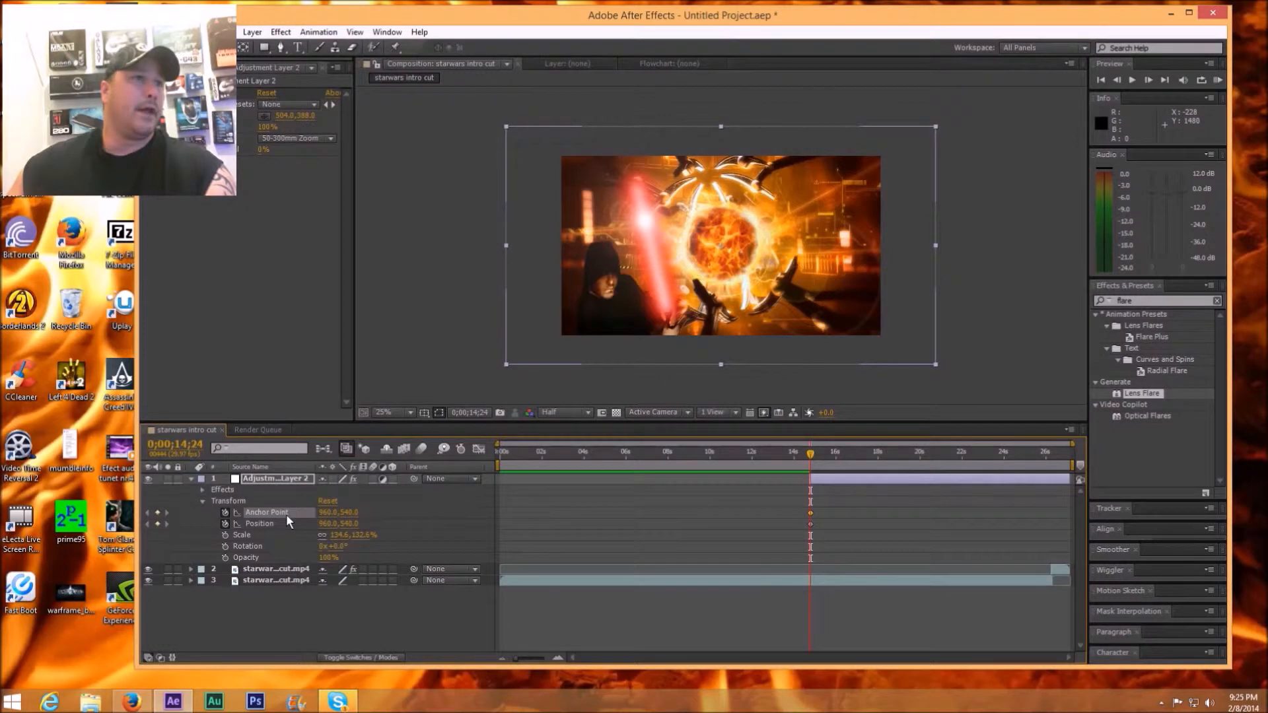
Expand the adjustment layer's Effects group to show the Lens Flare settings
left_click(204, 490)
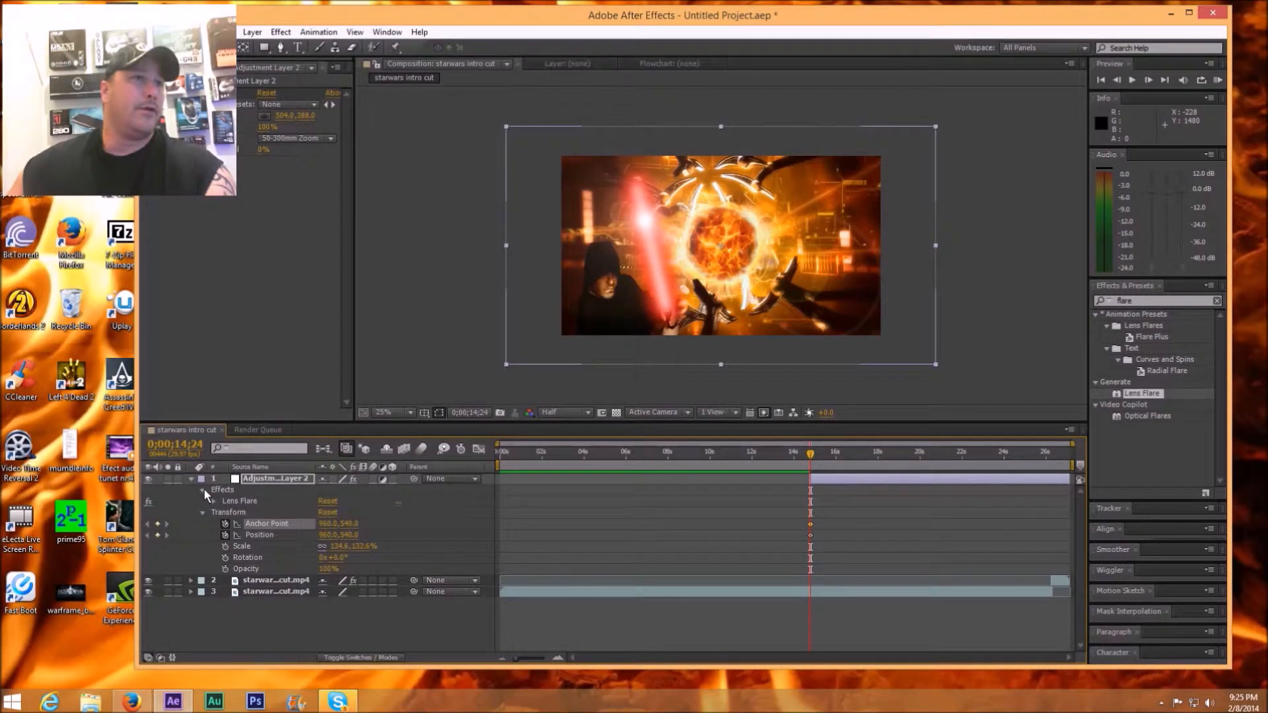
left_click(212, 501)
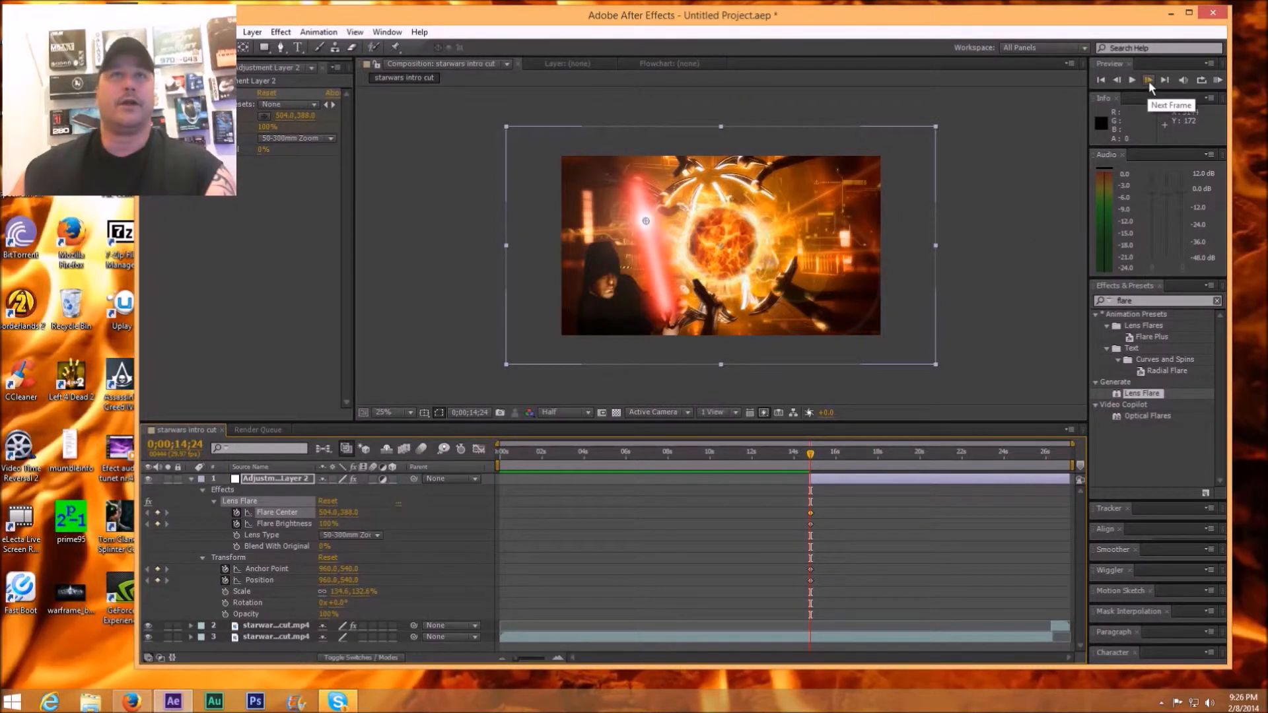
Step forward frame by frame, placing the flare centre on the lightsaber blade tip
left_click(1148, 79)
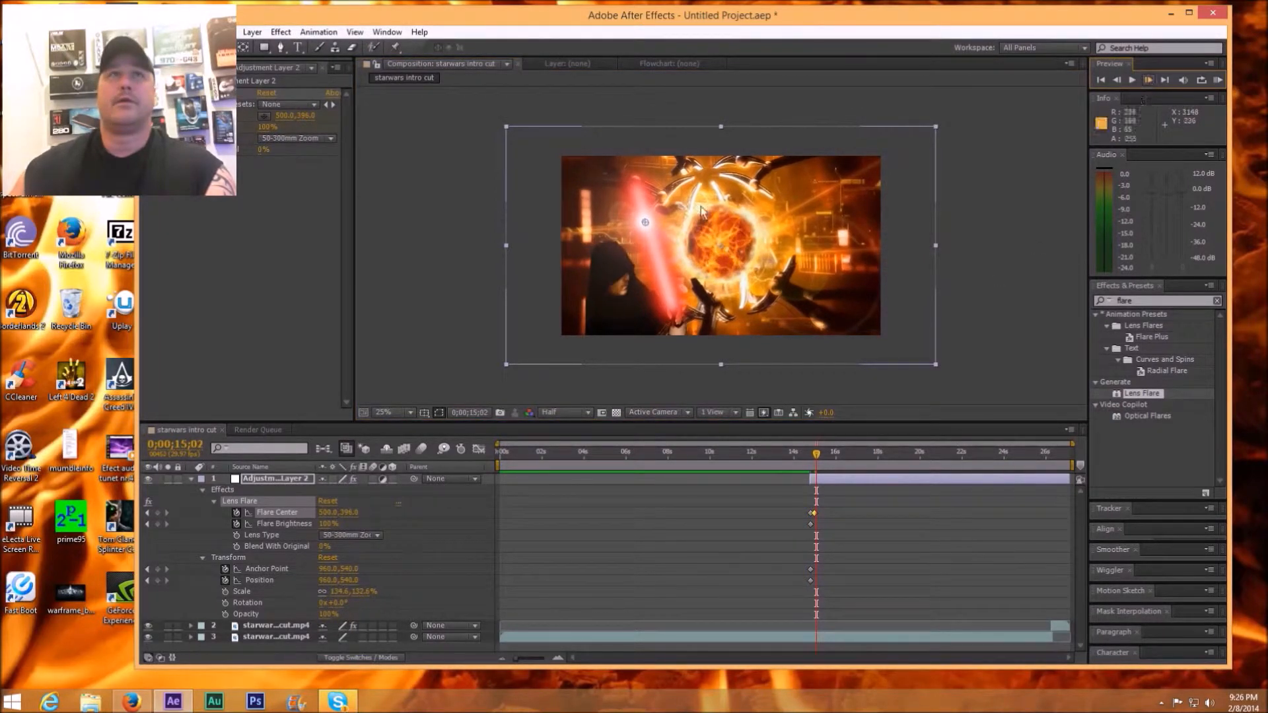
left_click_drag(646, 223, 649, 228)
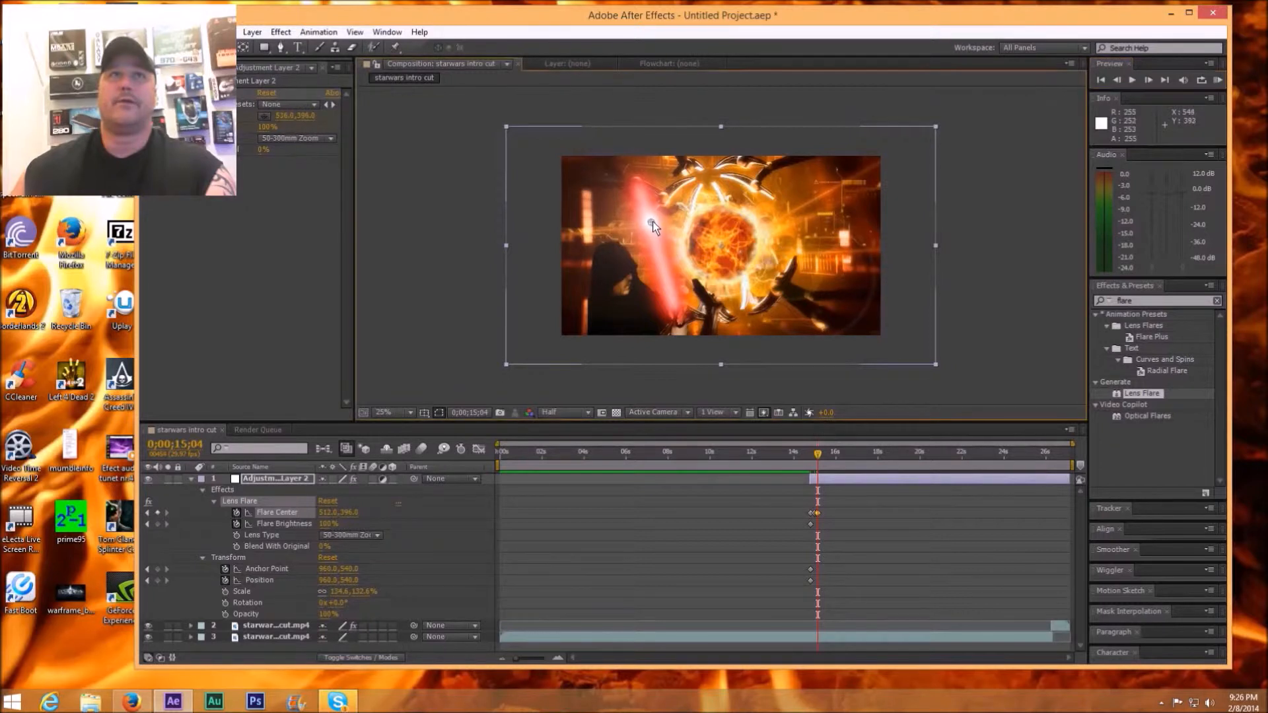
left_click_drag(651, 225, 647, 220)
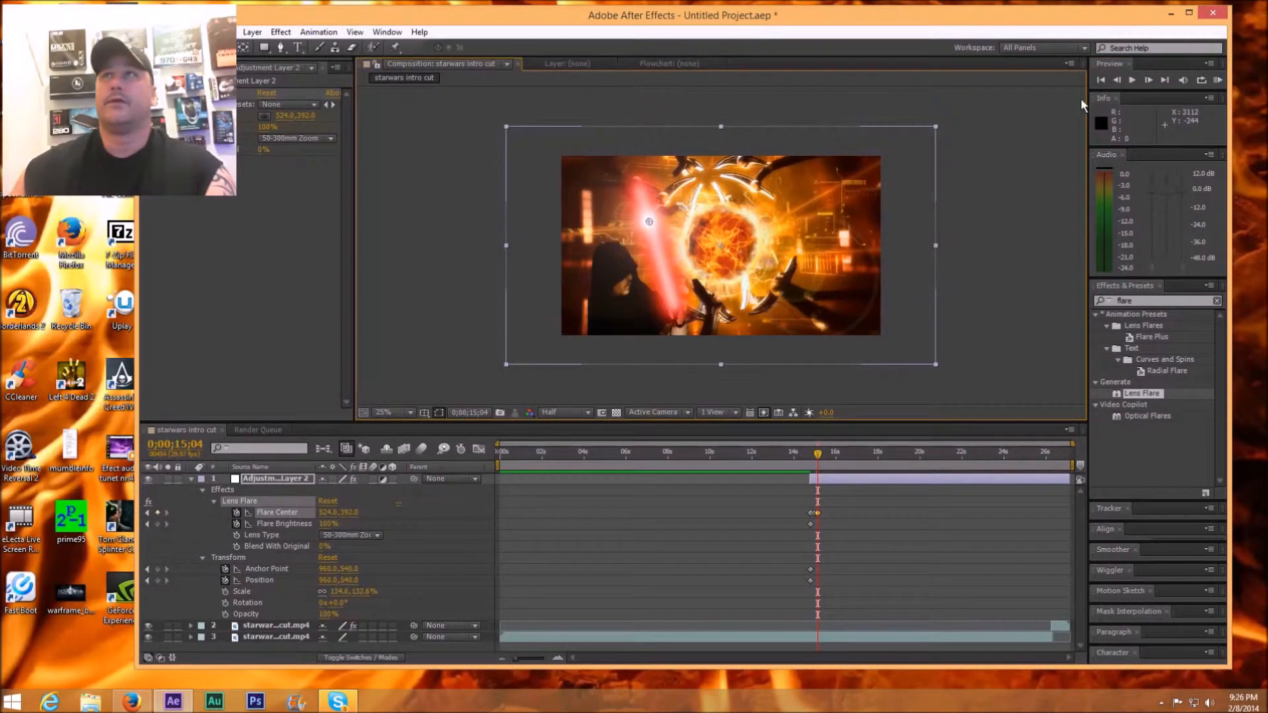
left_click(1165, 80)
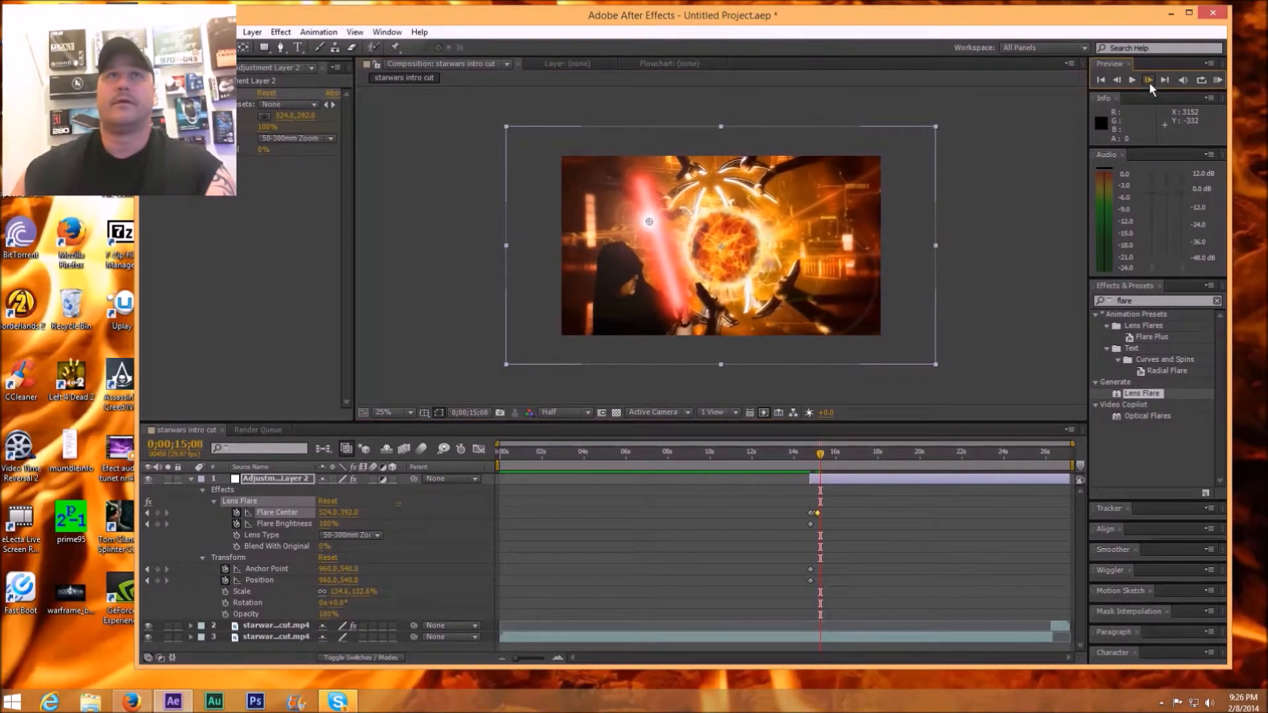
left_click(1148, 80)
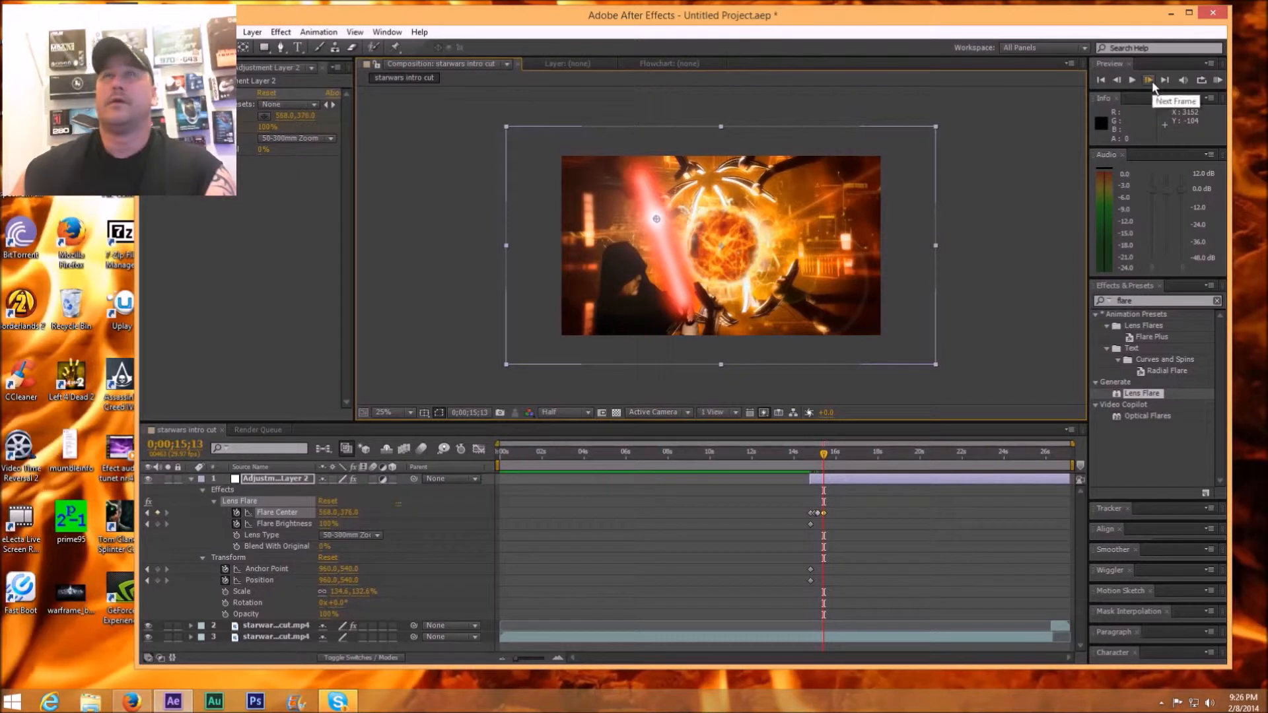
left_click(1165, 79)
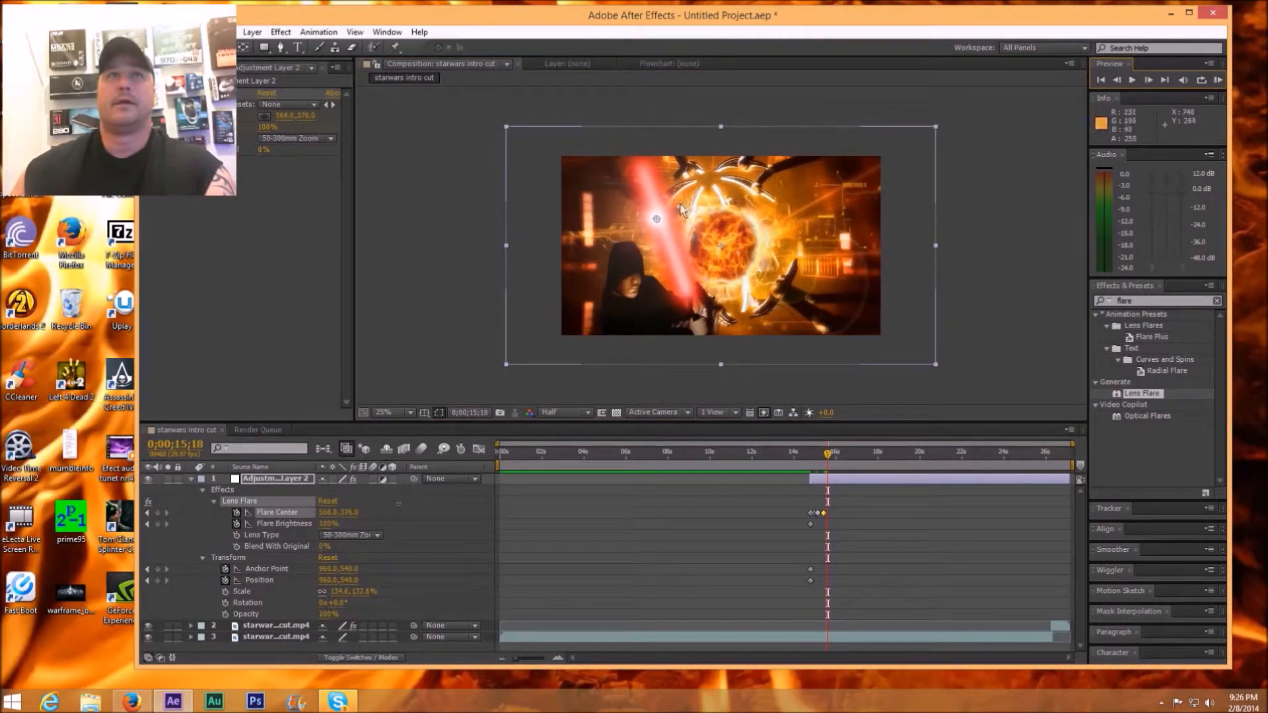
left_click_drag(680, 210, 659, 215)
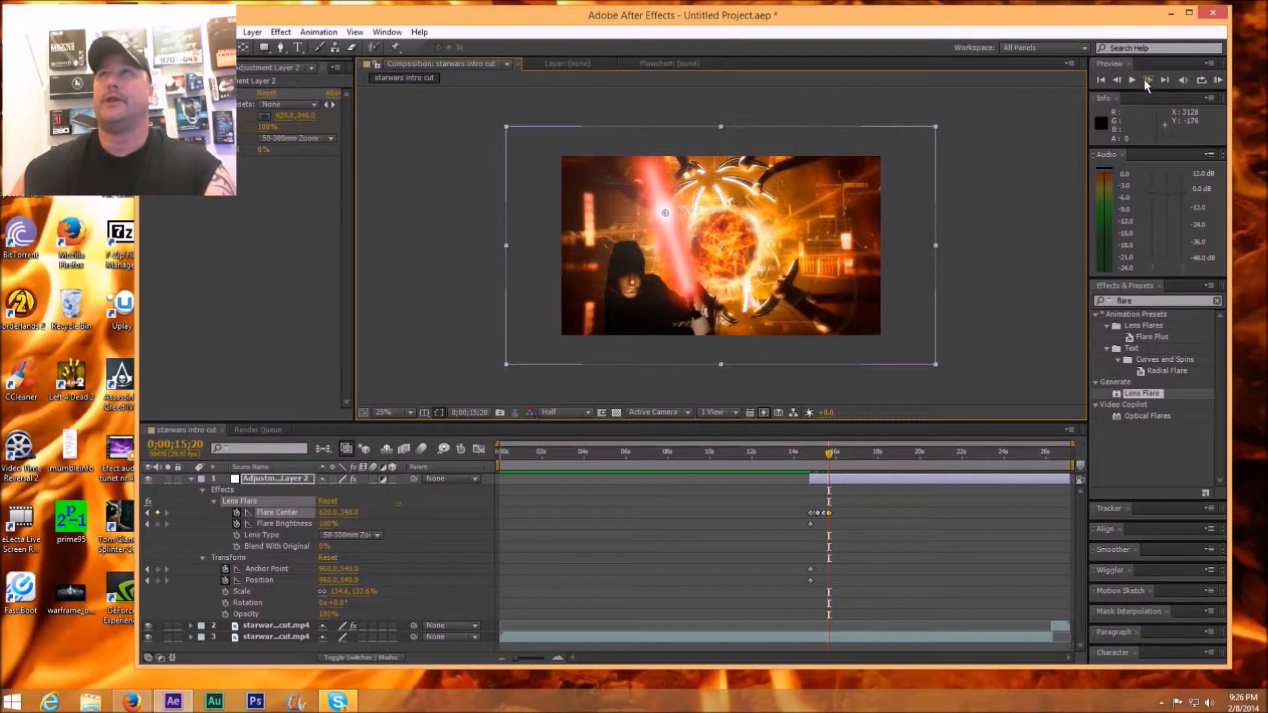
mouse_move(1165, 79)
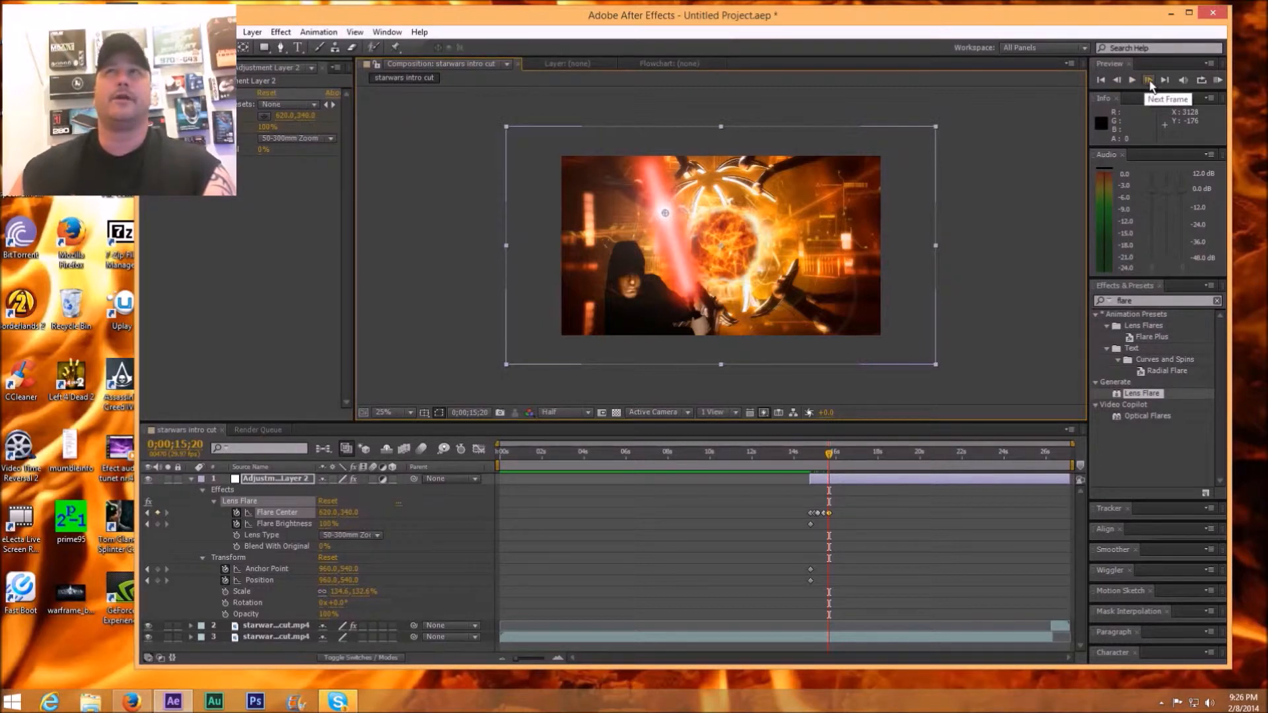
Keep advancing frames, moving the flare centre down along the swinging blade tip
left_click(1164, 79)
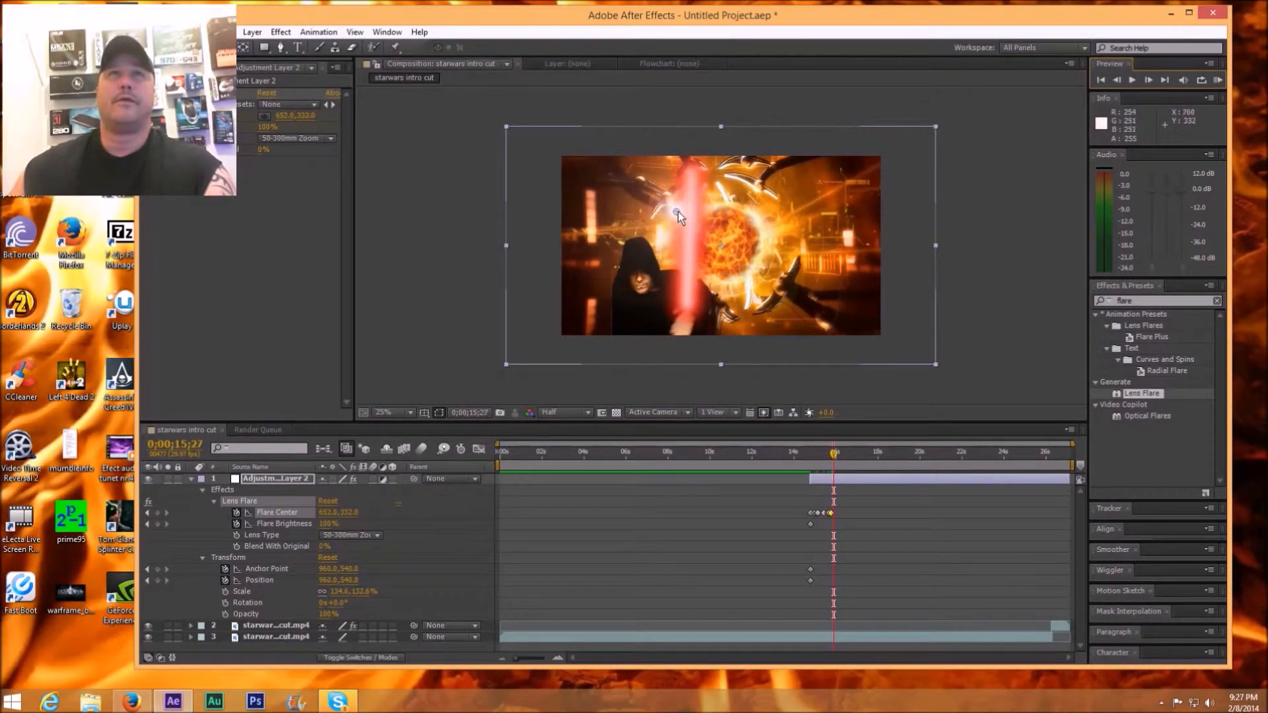
left_click_drag(680, 214, 693, 223)
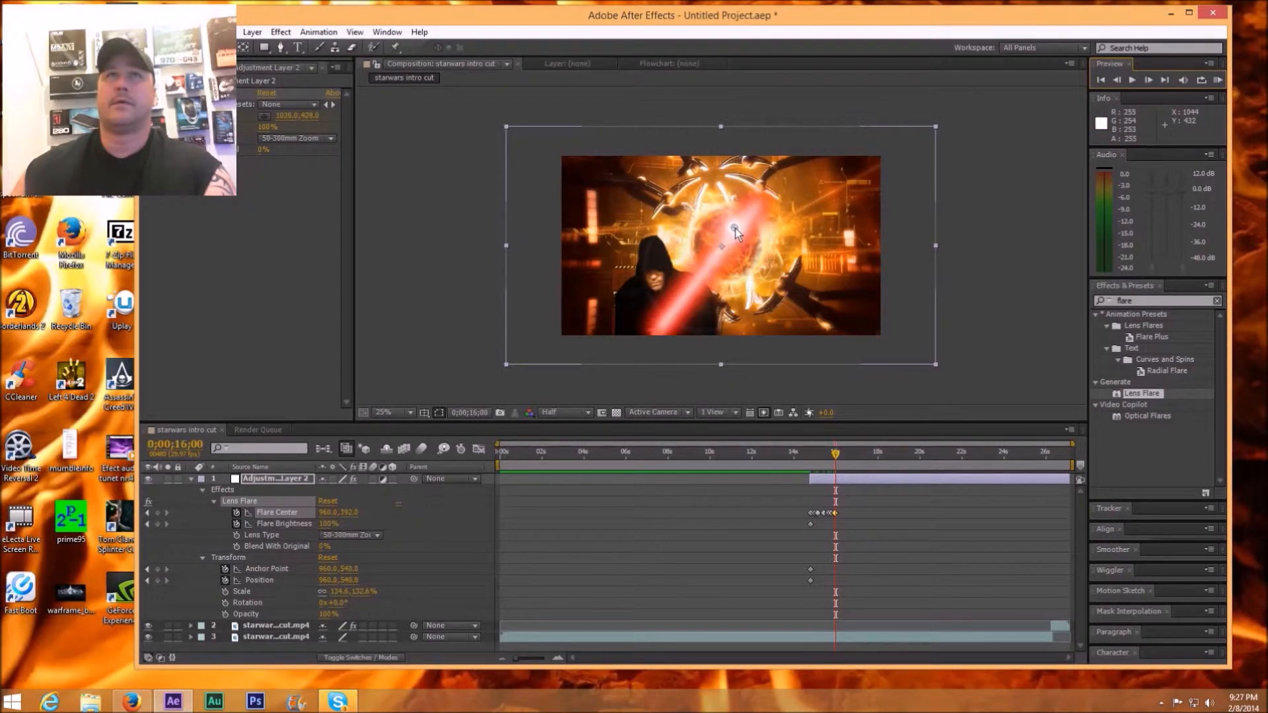
left_click_drag(732, 229, 736, 230)
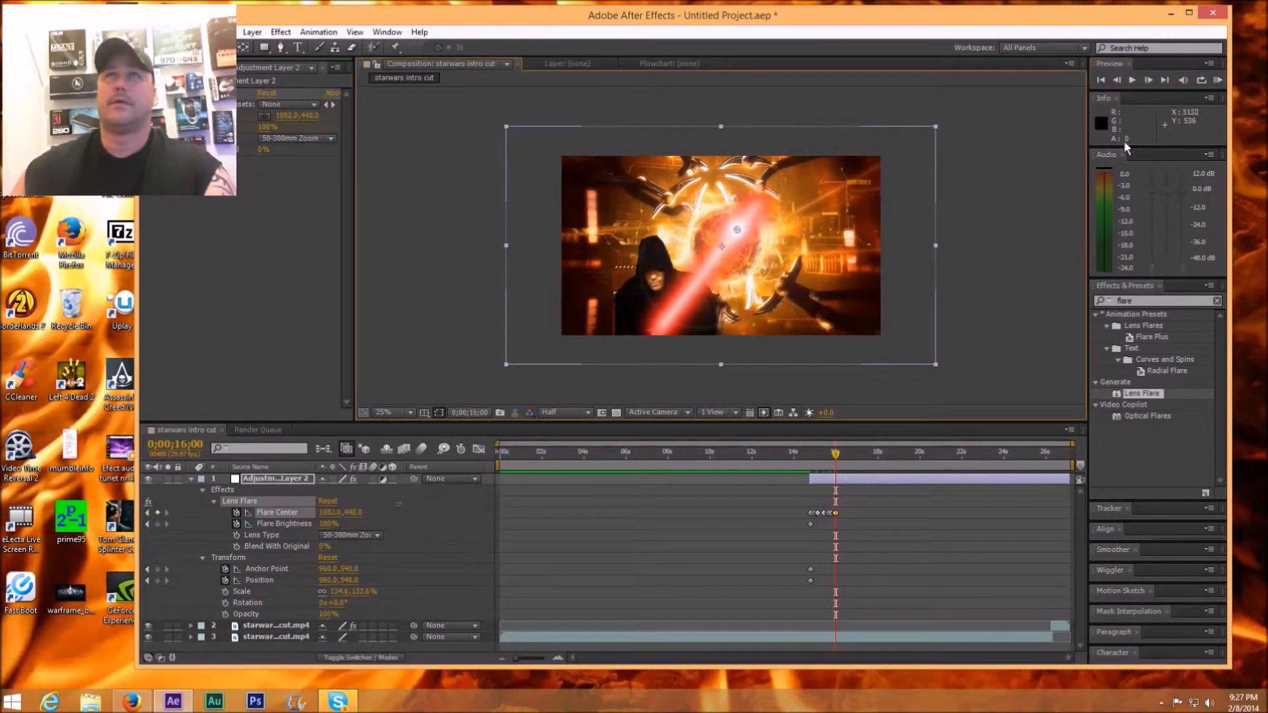
left_click(1149, 79)
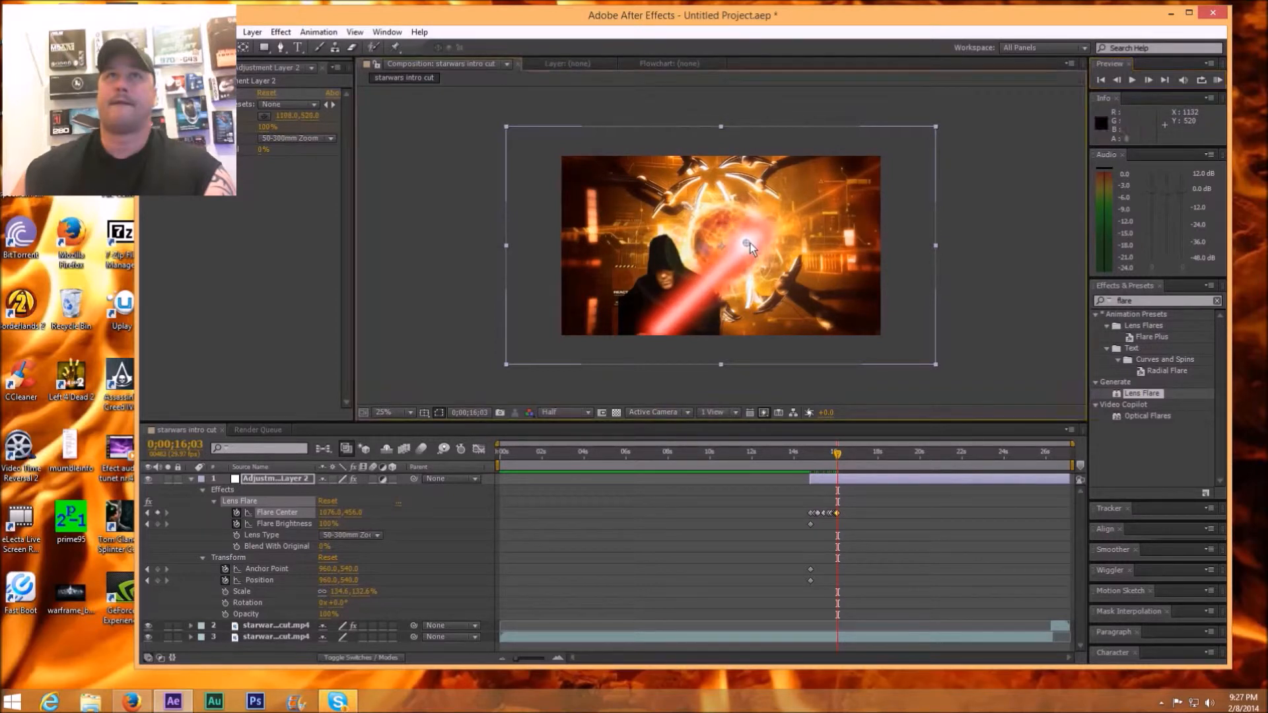
left_click(1148, 79)
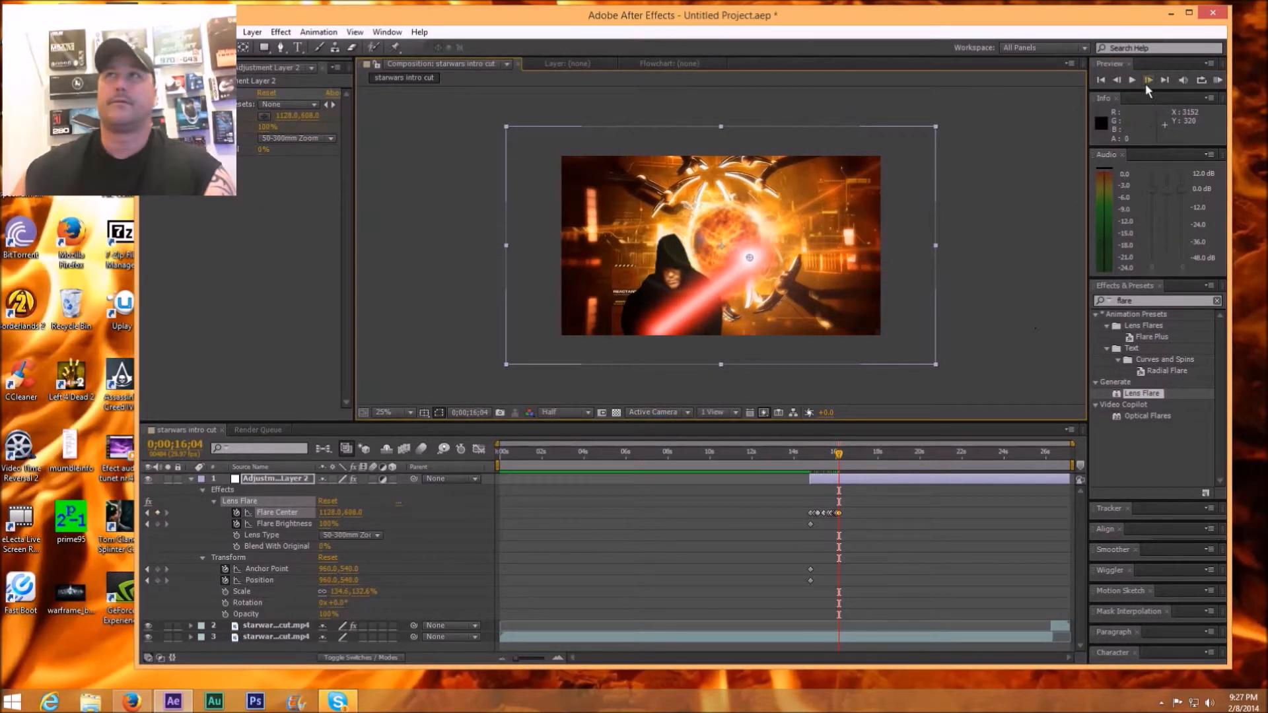
left_click(1164, 79)
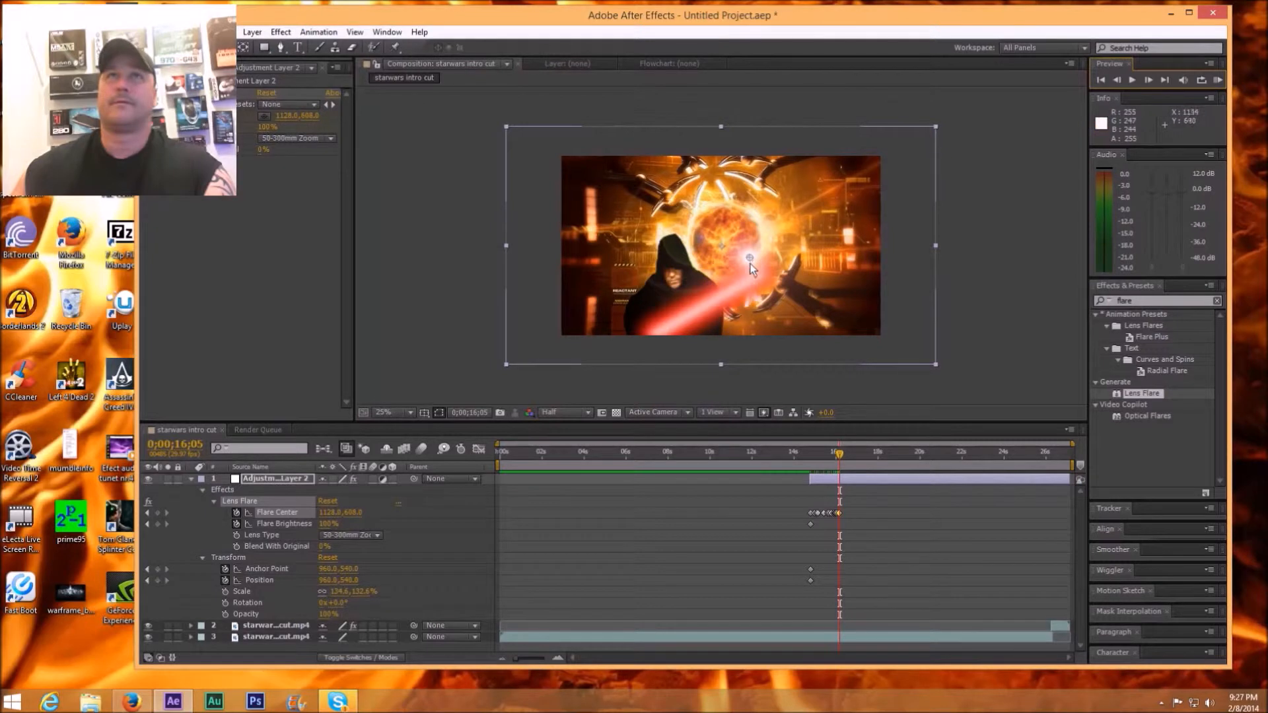
left_click_drag(748, 259, 738, 291)
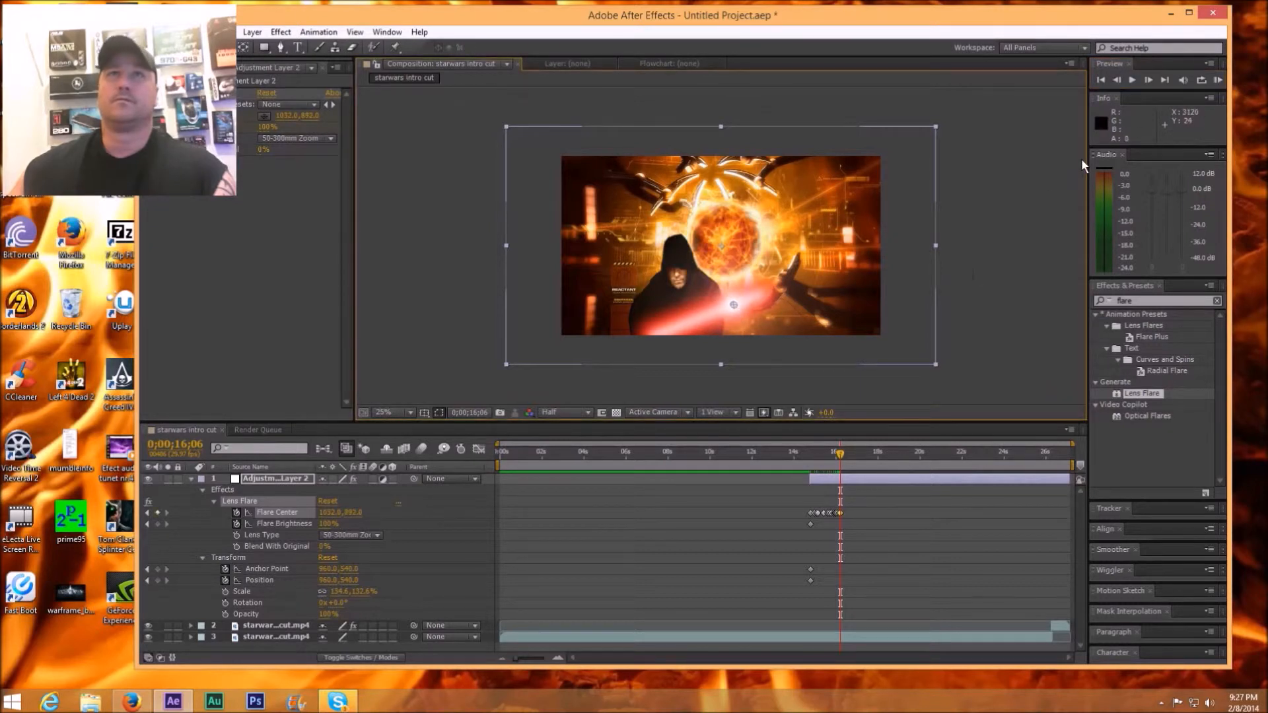
left_click(1148, 79)
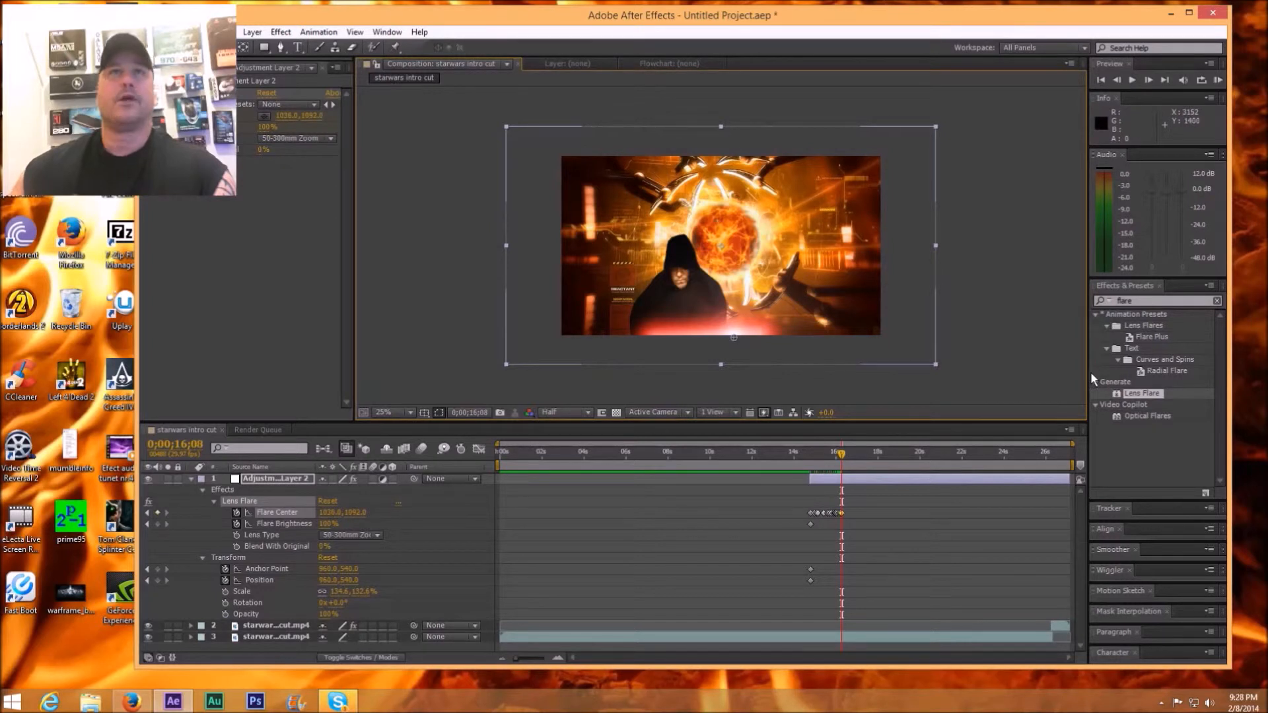
mouse_move(1150, 97)
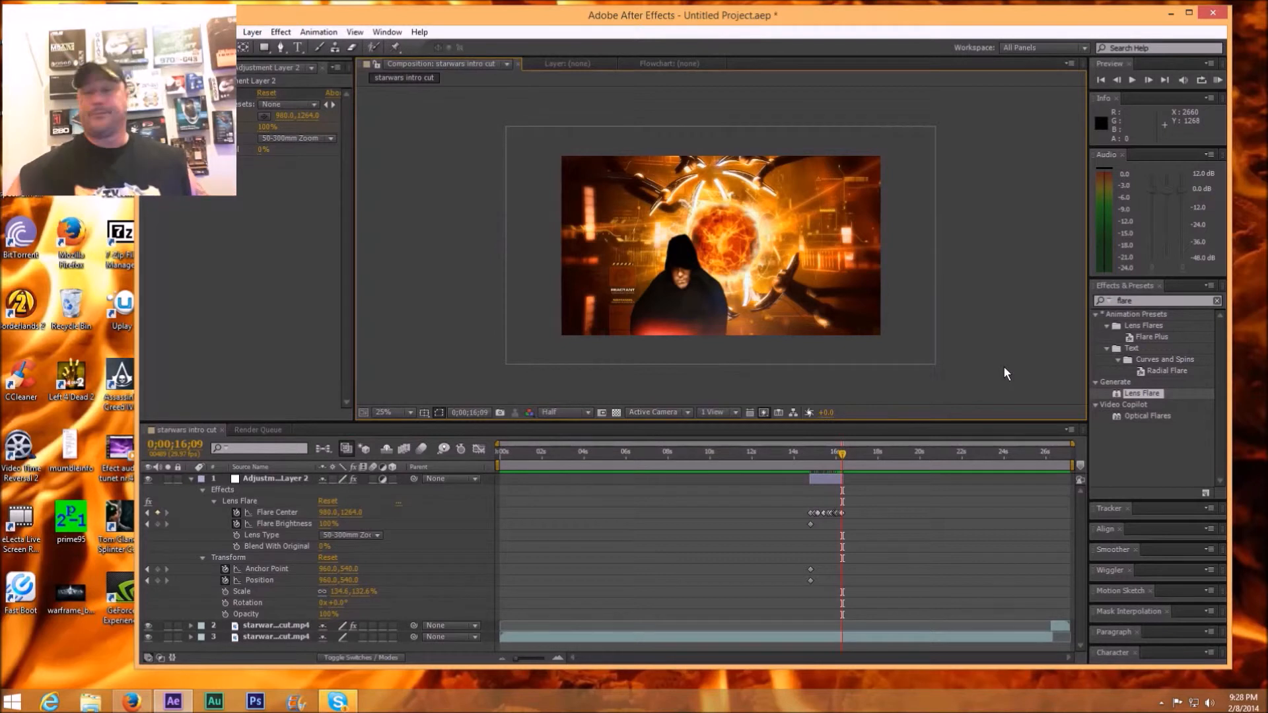
mouse_move(1005, 285)
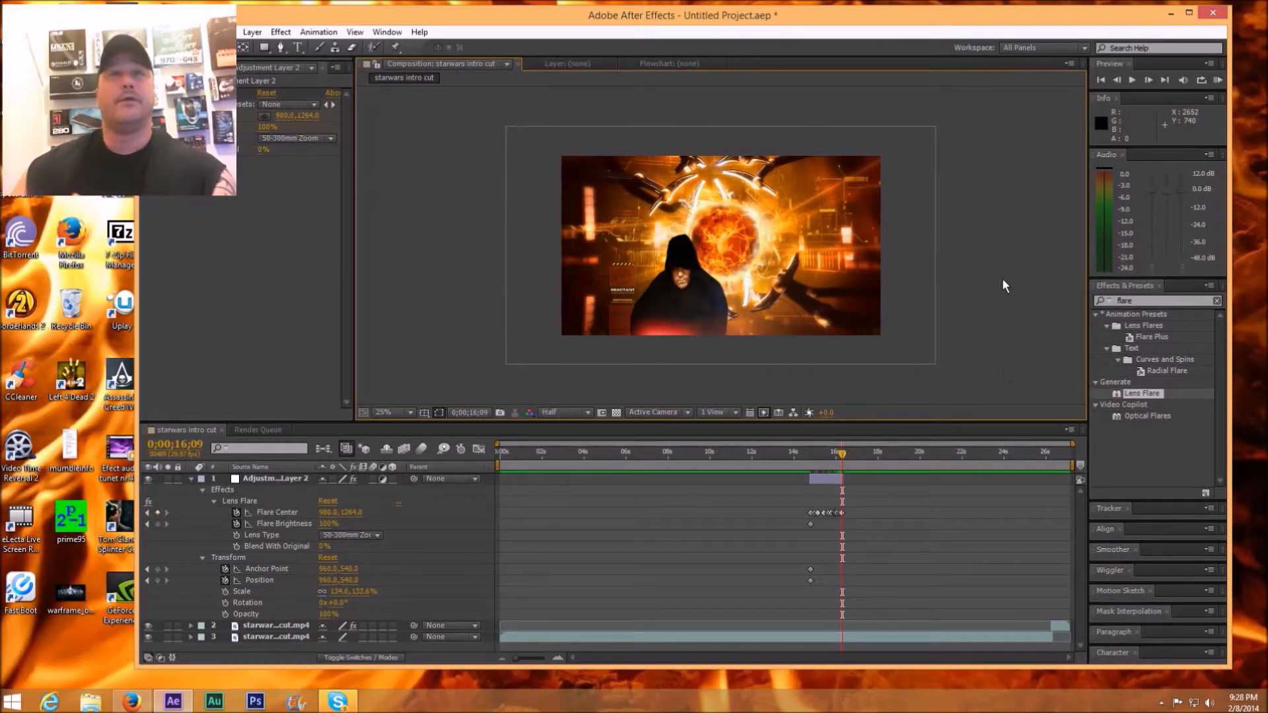
mouse_move(1001, 274)
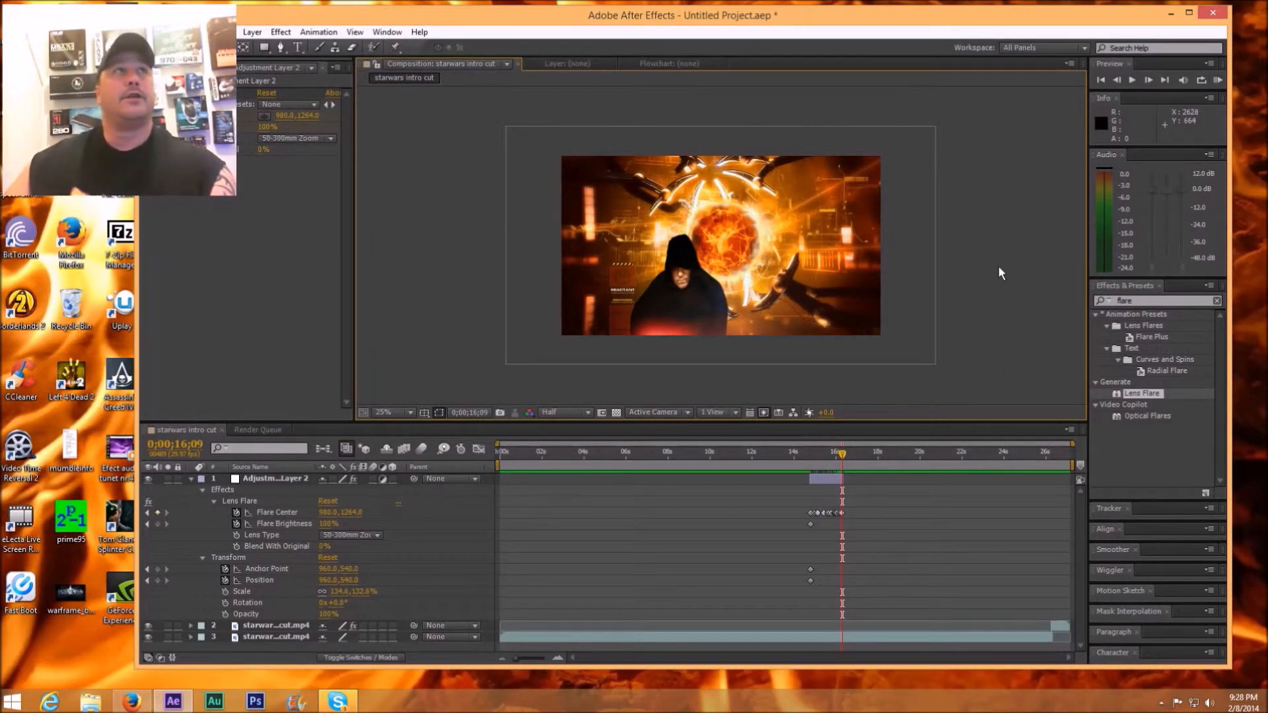
mouse_move(1014, 267)
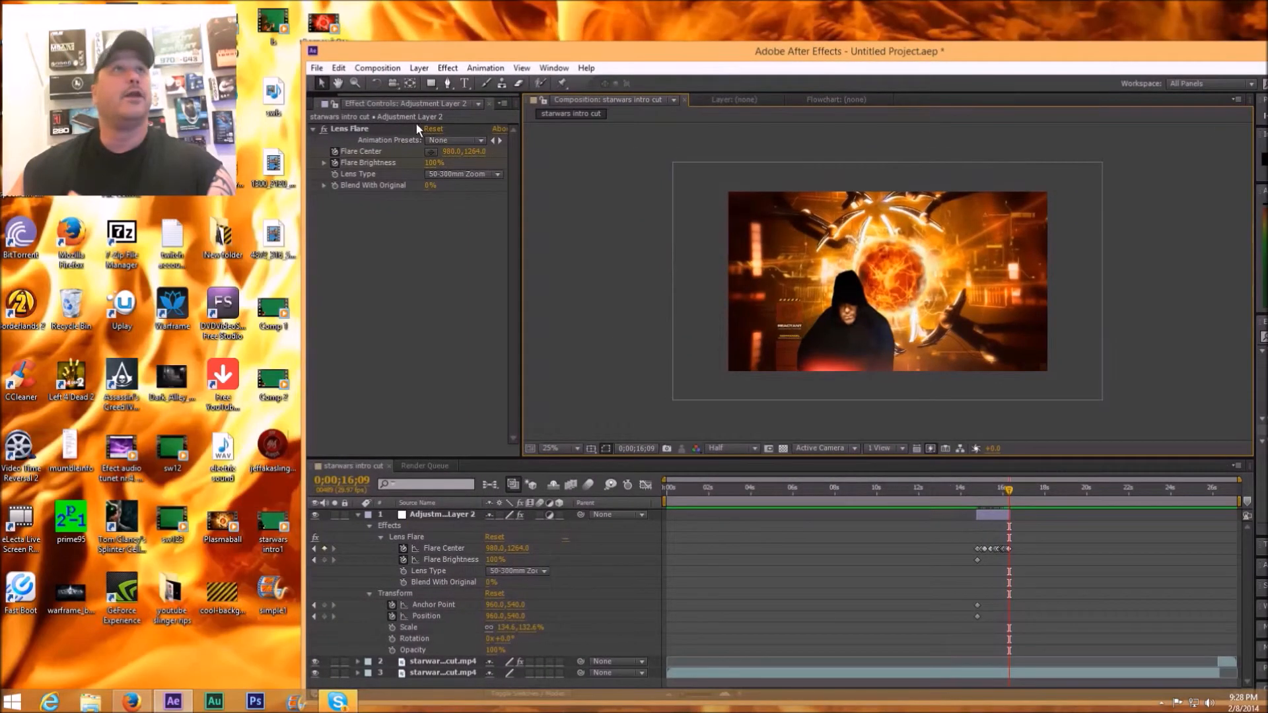
Add starwars intro cut to the Render Queue and open its Best Settings render settings
left_click(317, 68)
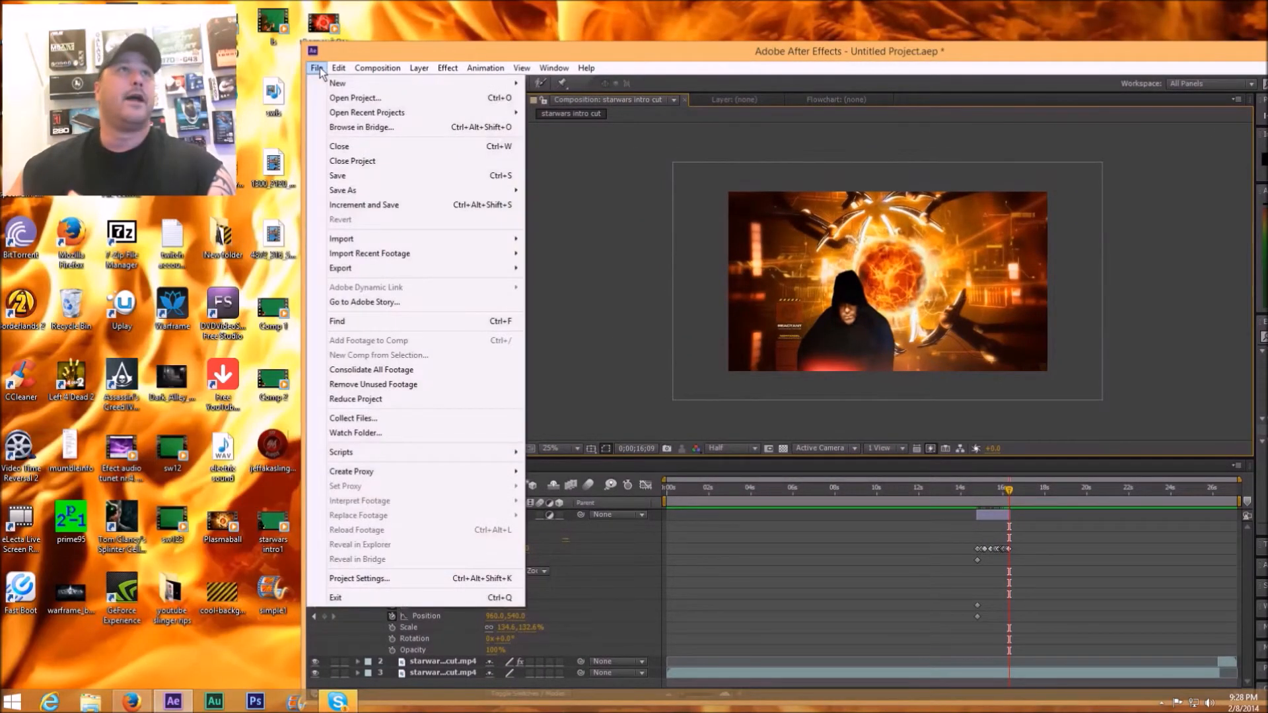
left_click(377, 67)
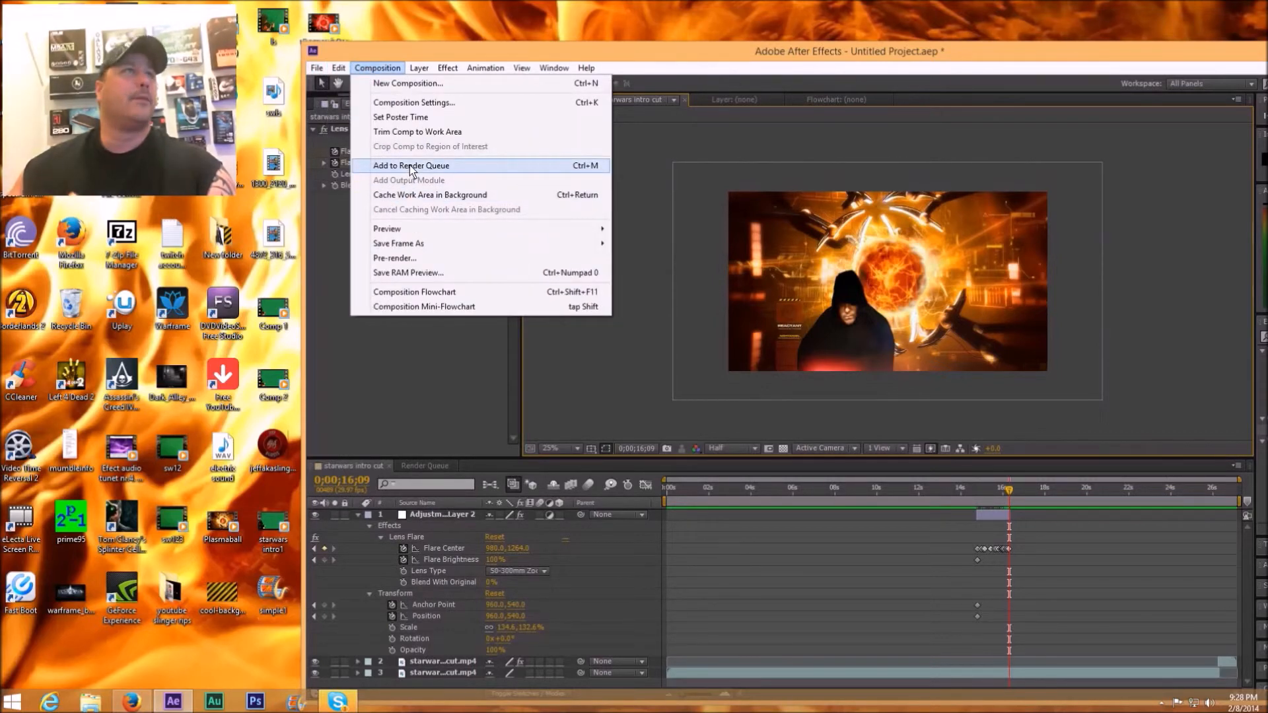
left_click(411, 165)
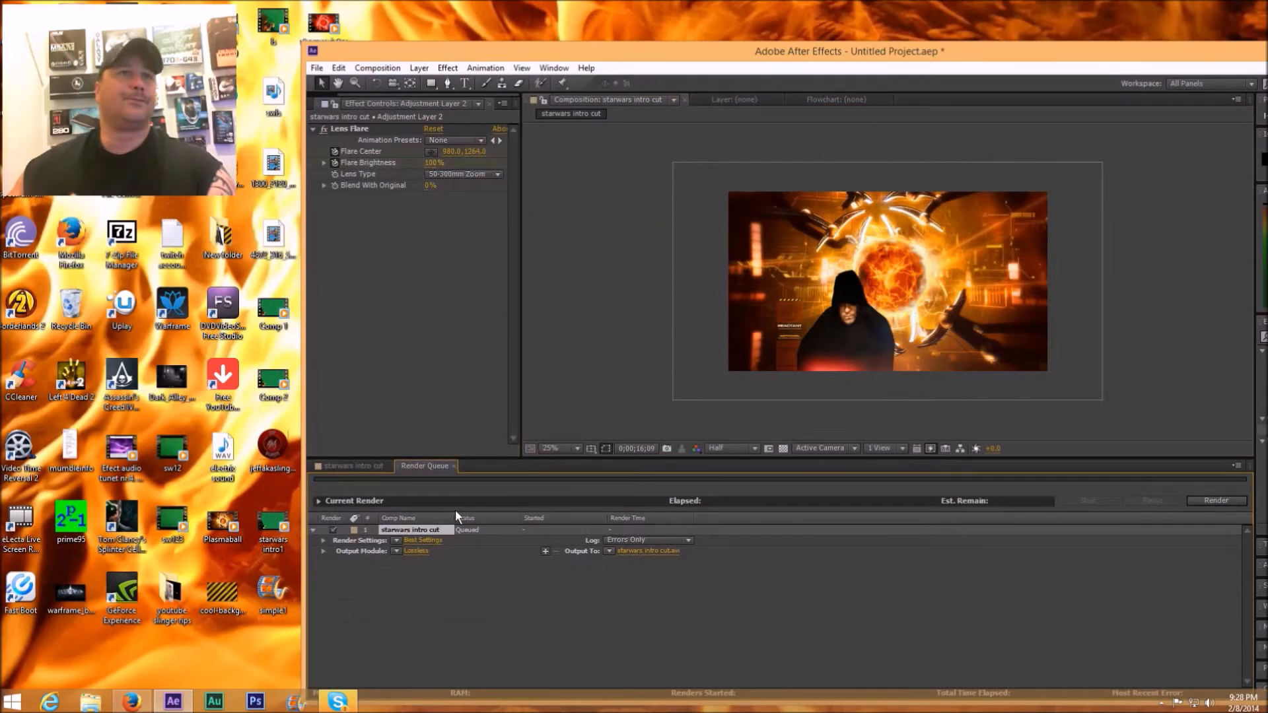
left_click(422, 540)
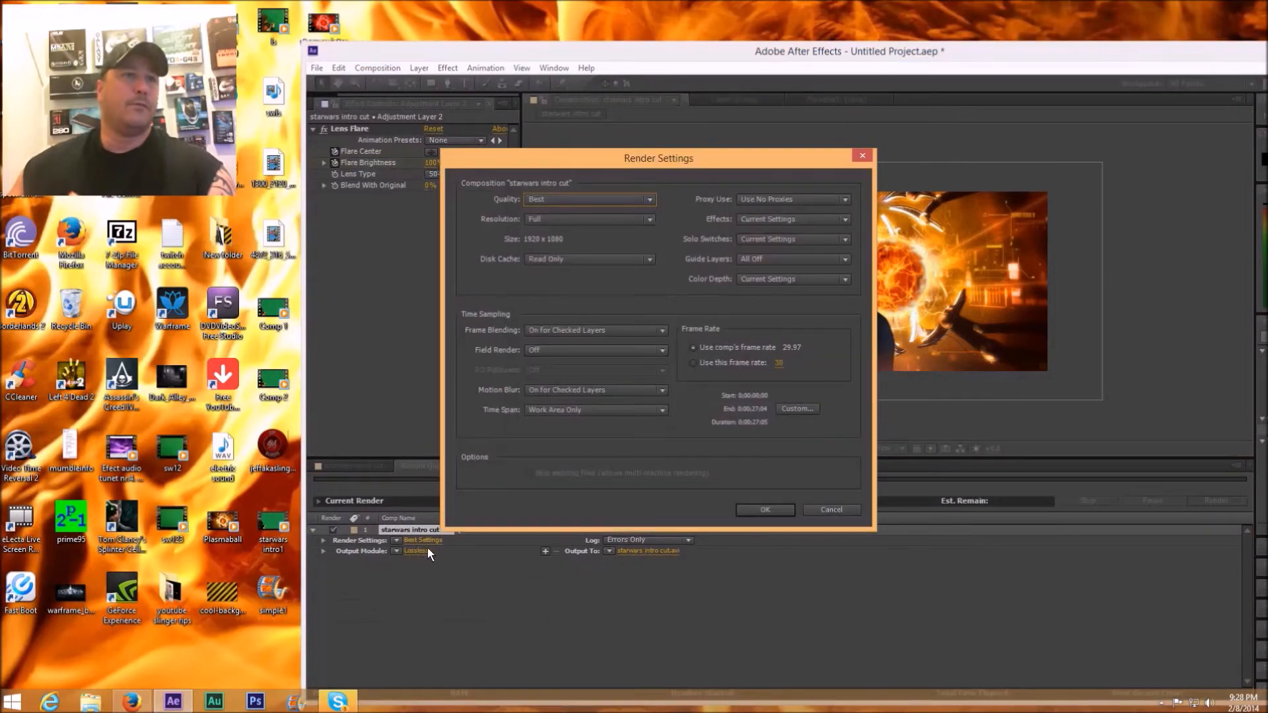
Accept the render settings and set the output module format to H.264
left_click(763, 509)
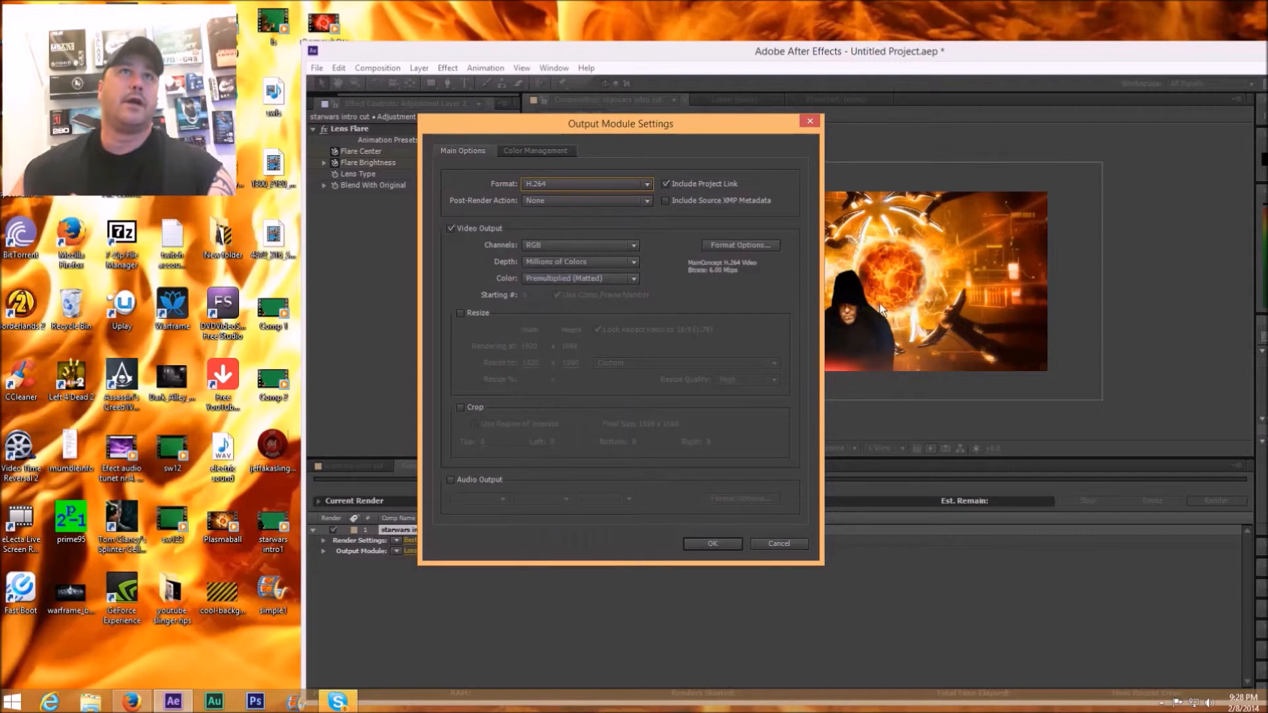
left_click(711, 544)
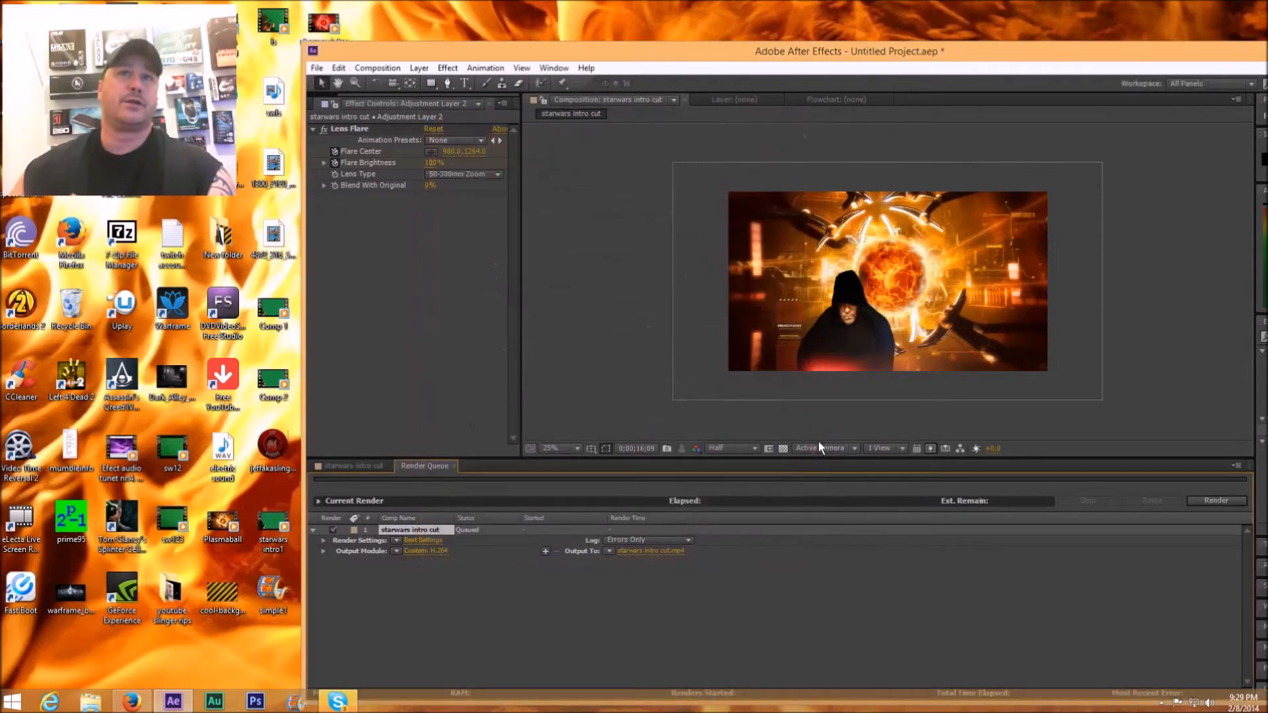
mouse_move(655, 561)
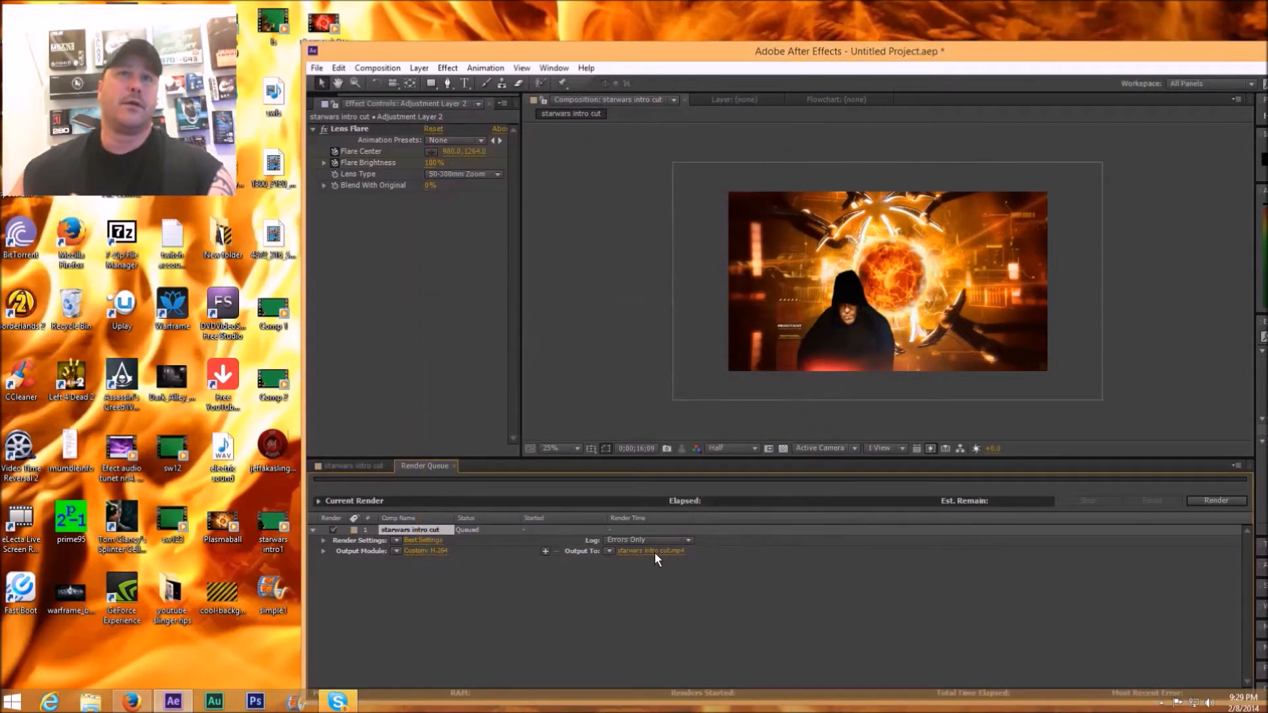
Save the output as starwars intro cut2.mp4 on the Desktop and start rendering
left_click(650, 551)
type("starwars intro cut2")
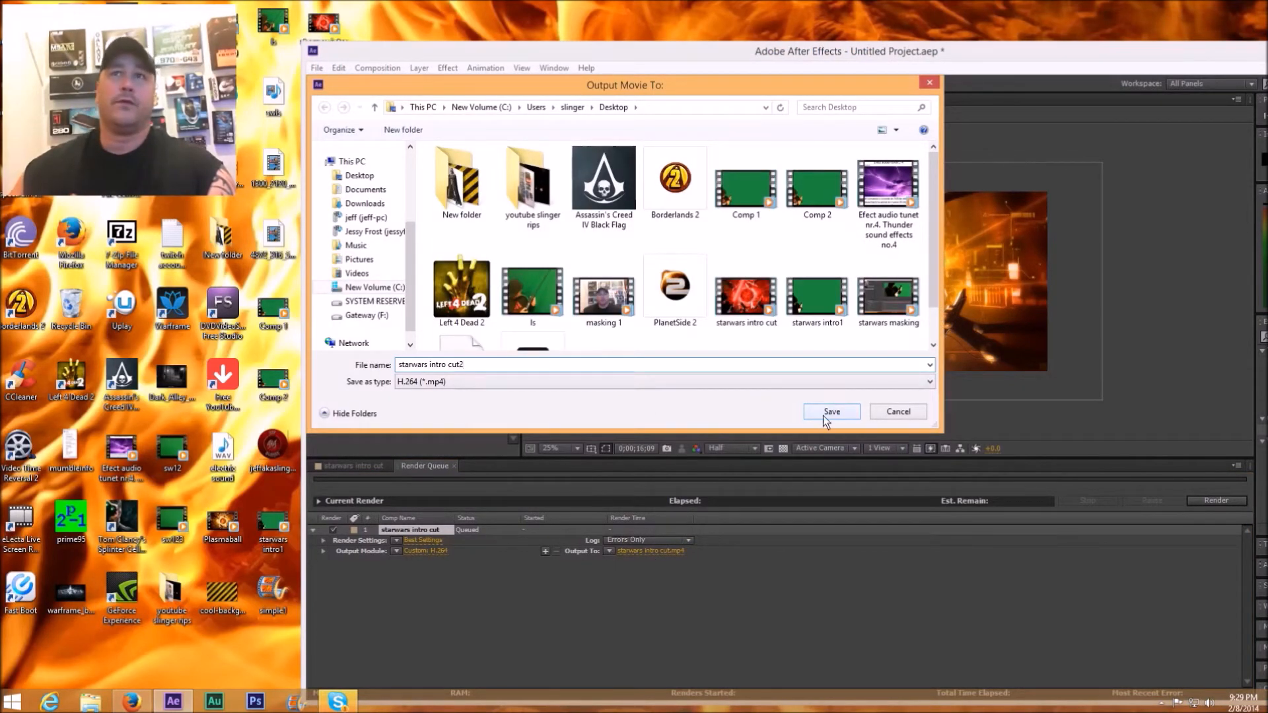
left_click(831, 411)
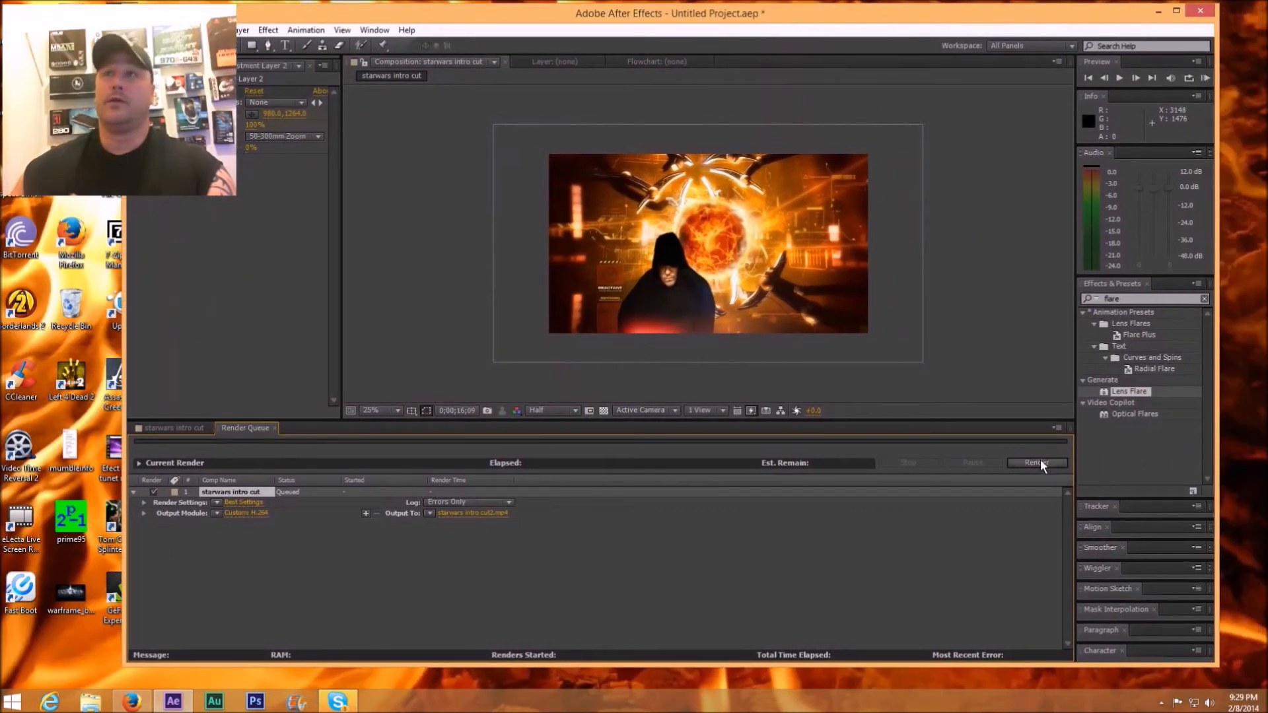
left_click(1037, 462)
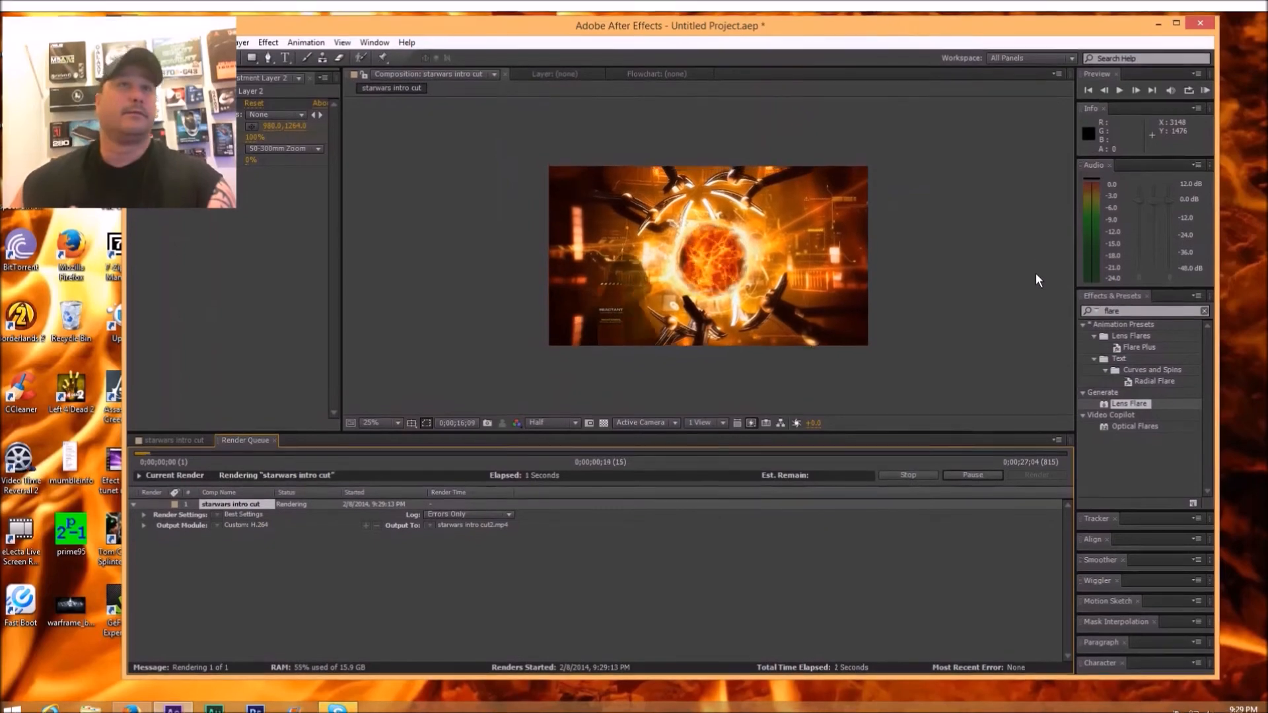